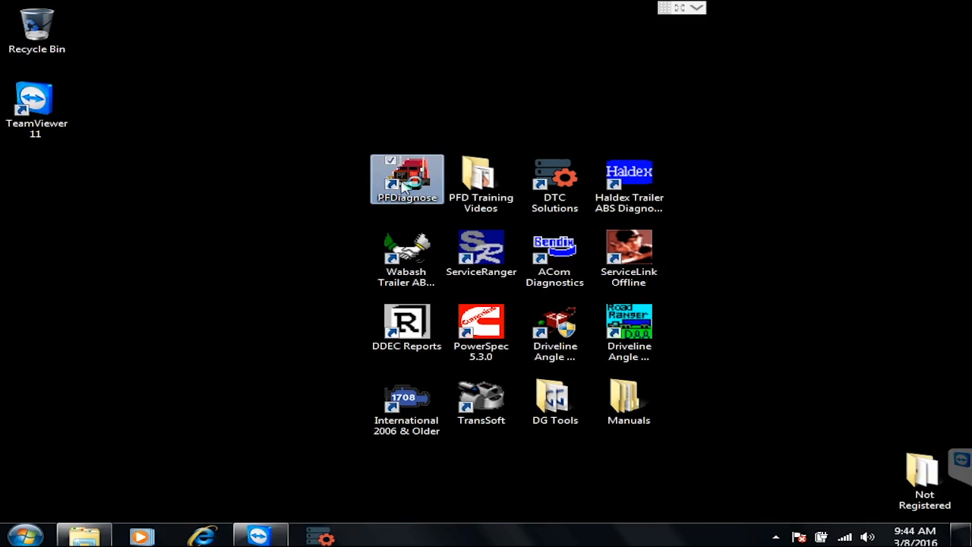
- Launch PF-Diagnose from its desktop shortcut and wait for the main dashboard
{"action": "double_click", "coordinate": [407, 177]}
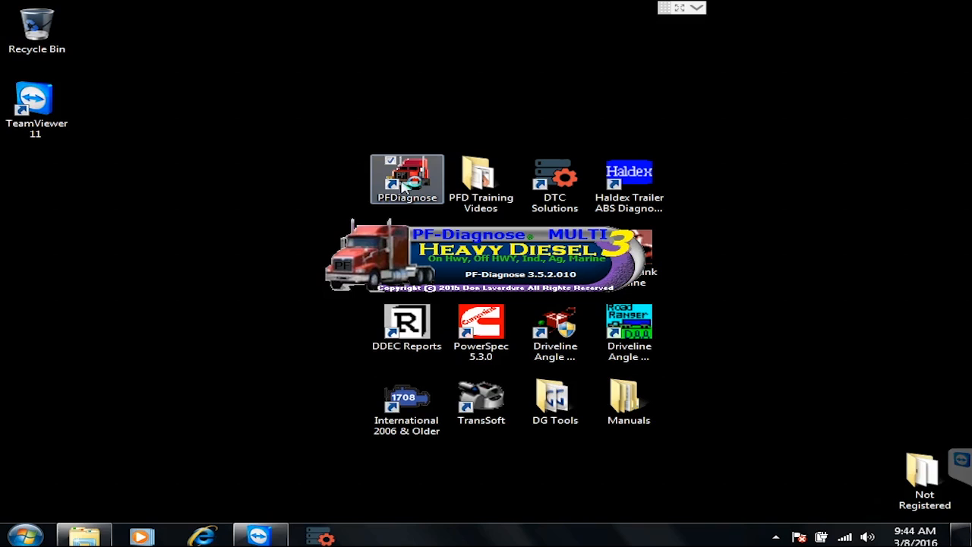
{"action": "mouse_move", "coordinate": [406, 184]}
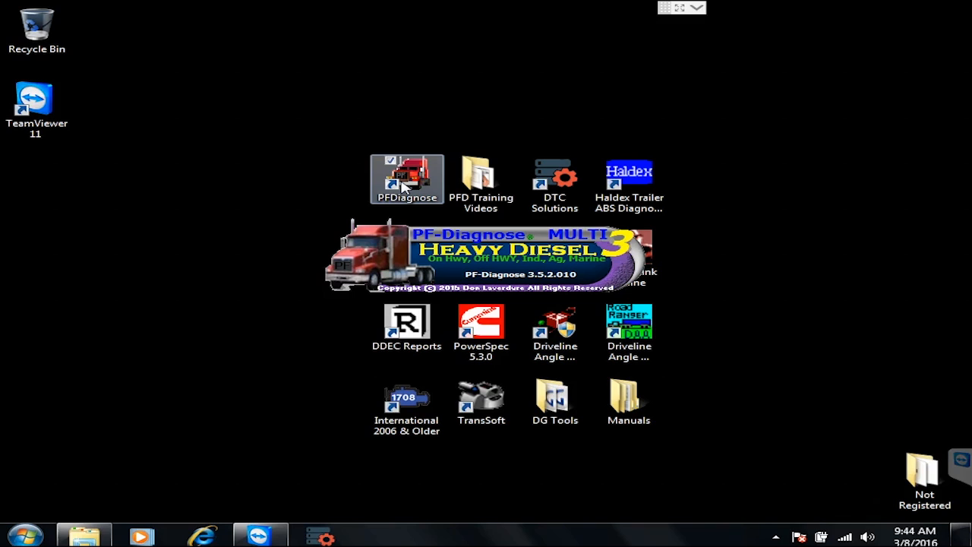
{"action": "double_click", "coordinate": [407, 179]}
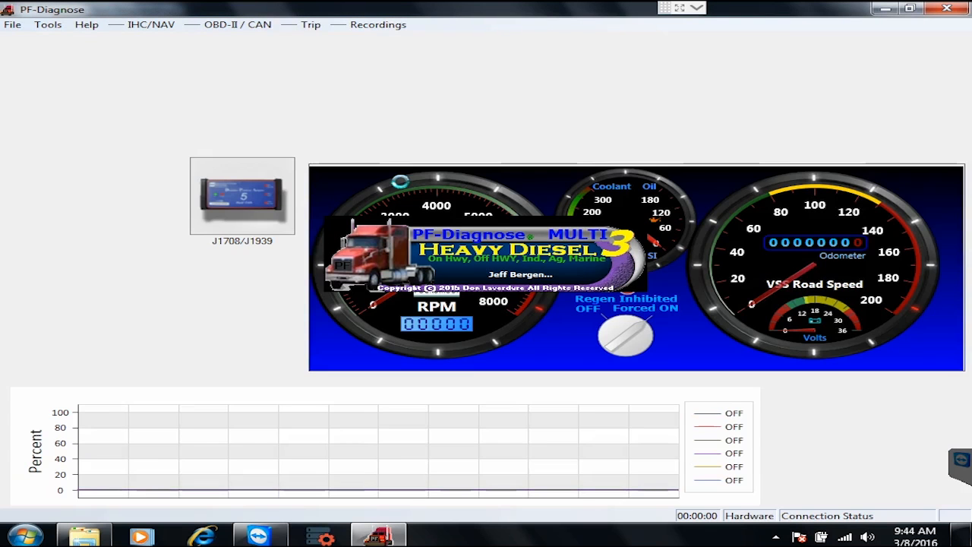
- Tick 'Don't Show Me This Notice Again' and dismiss the Join the Forum notice
{"action": "left_click", "coordinate": [445, 157]}
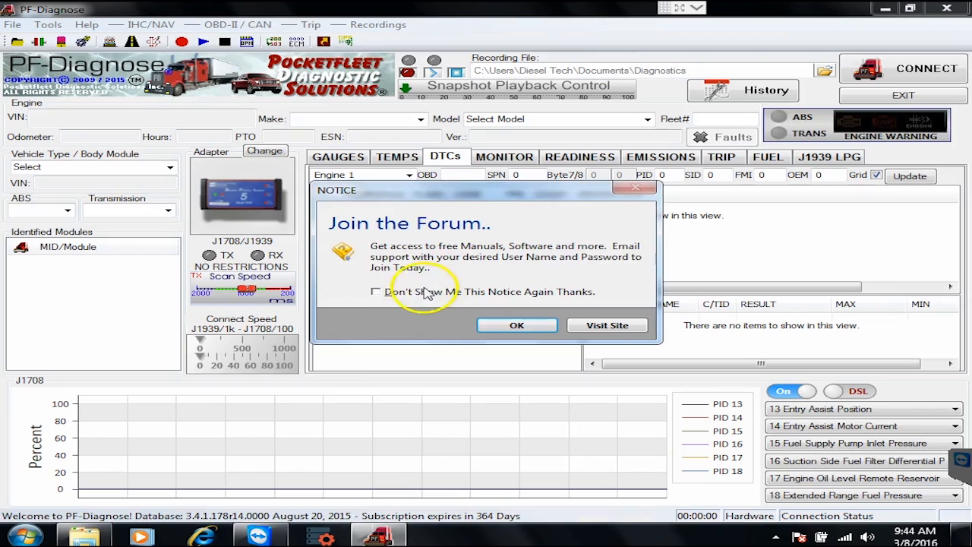
{"action": "left_click", "coordinate": [375, 291]}
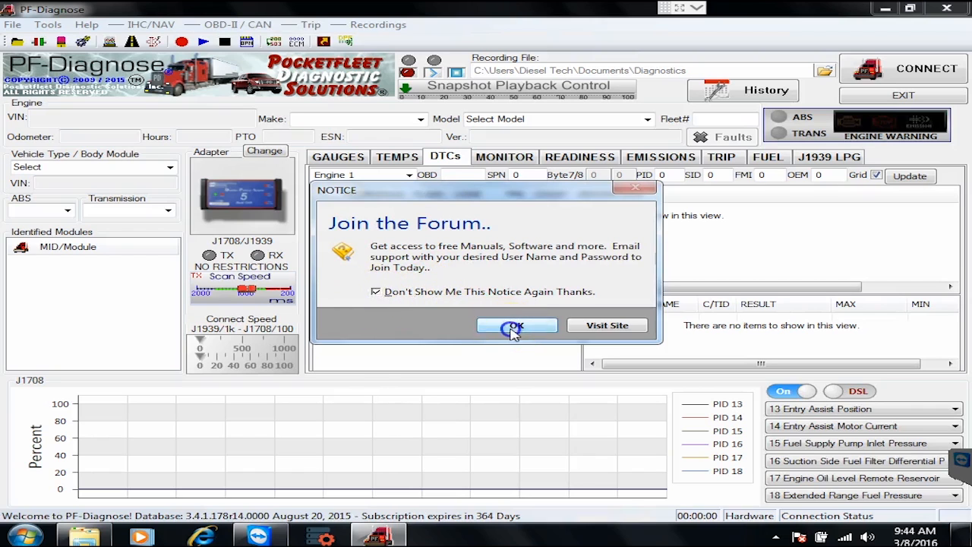
{"action": "left_click", "coordinate": [517, 325]}
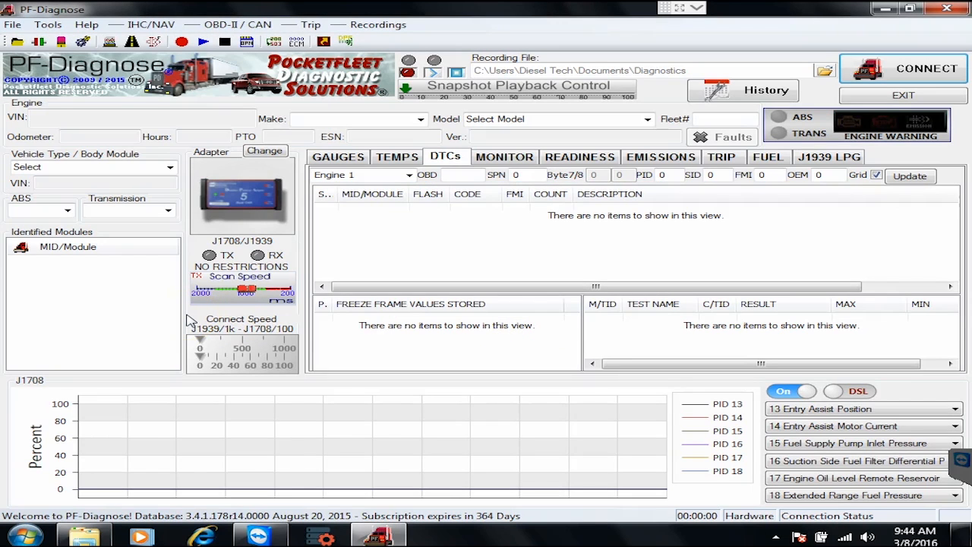
{"action": "mouse_move", "coordinate": [660, 139]}
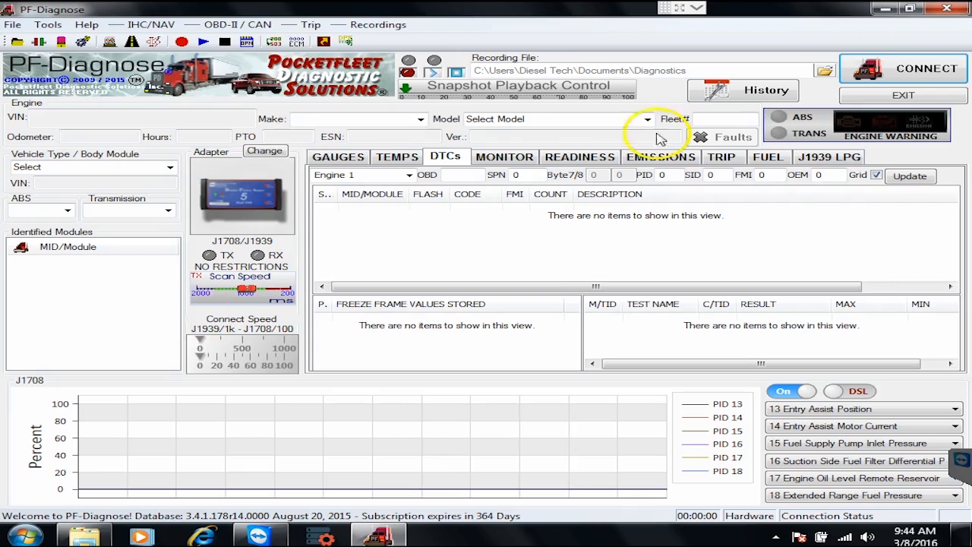
{"action": "mouse_move", "coordinate": [275, 224]}
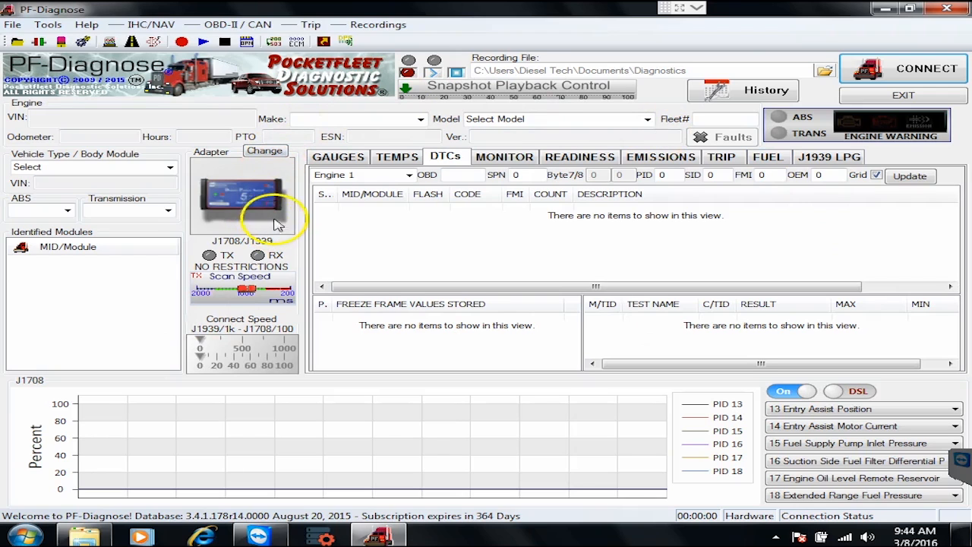
{"action": "mouse_move", "coordinate": [243, 217]}
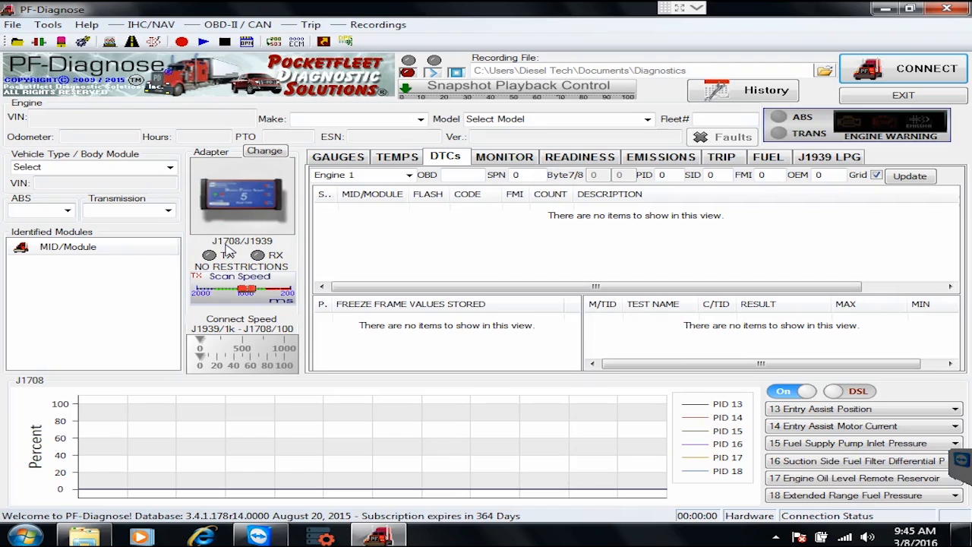
{"action": "mouse_move", "coordinate": [893, 48]}
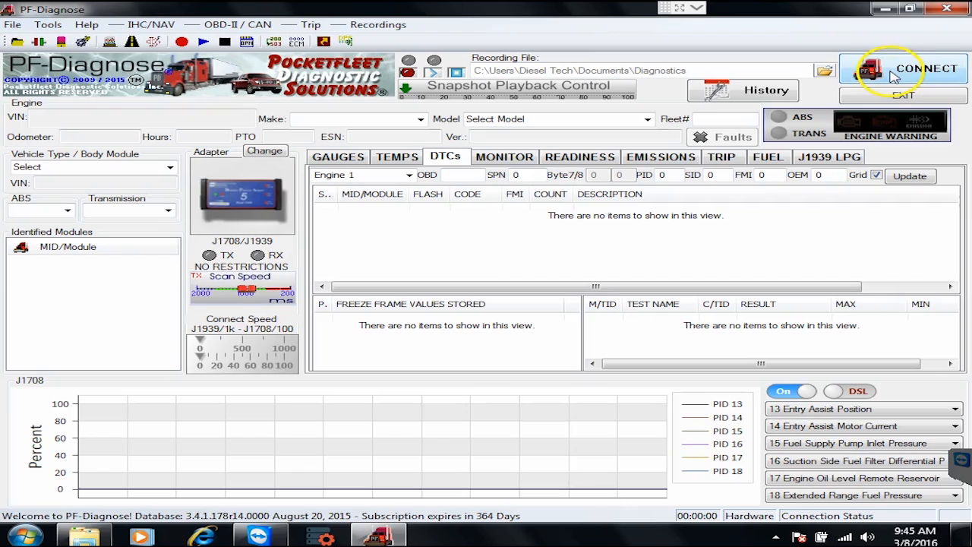
- Connect to the Cummins ECM and scan the DTCs list for active fault codes
{"action": "left_click", "coordinate": [925, 69]}
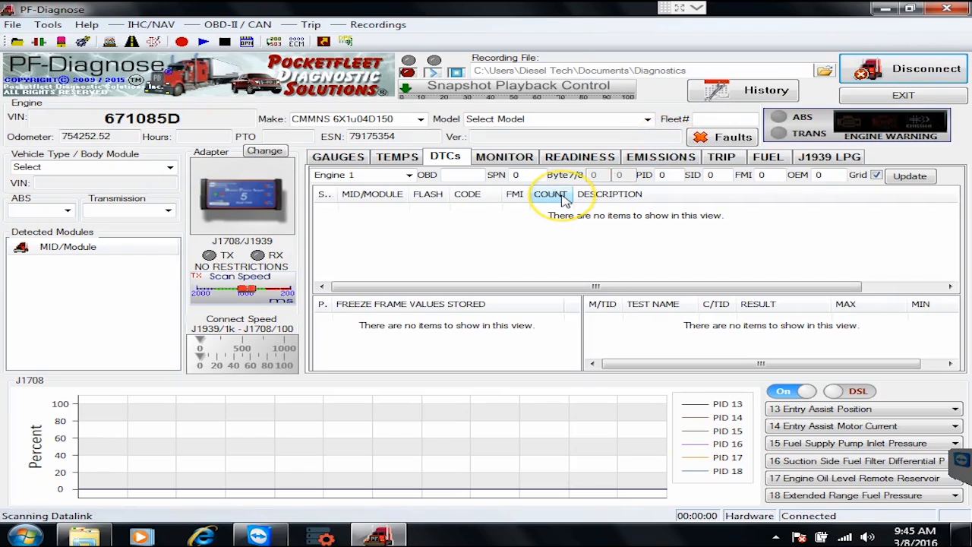
{"action": "left_click", "coordinate": [910, 176]}
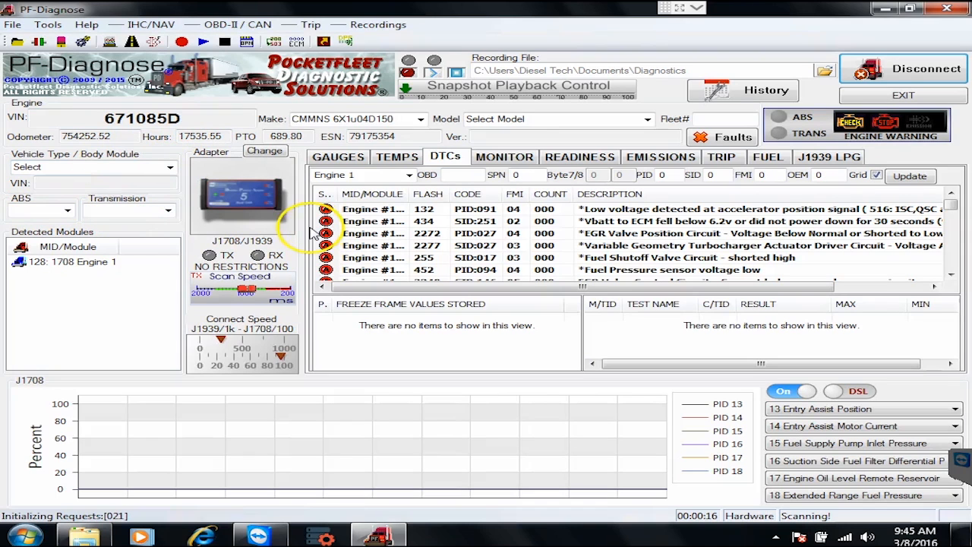
{"action": "mouse_move", "coordinate": [654, 196]}
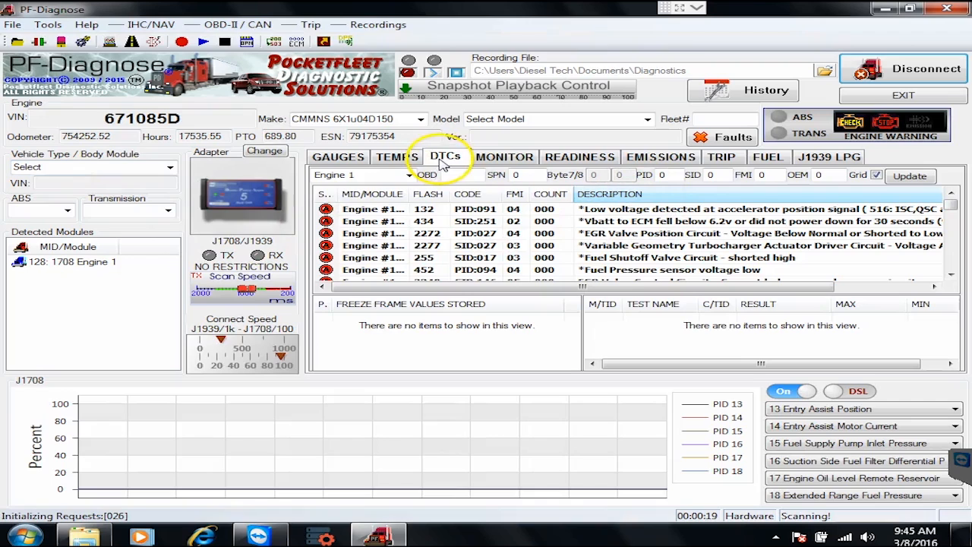
{"action": "mouse_move", "coordinate": [503, 156]}
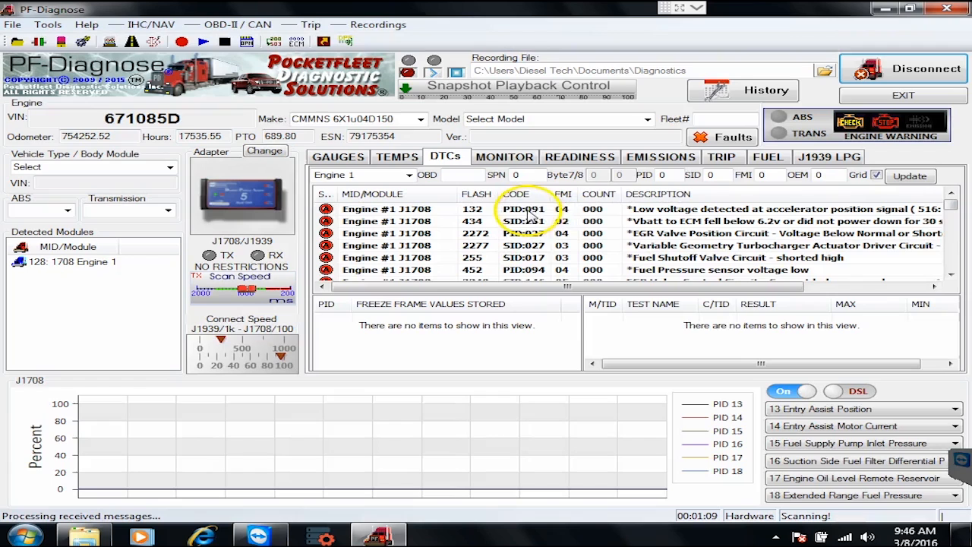
{"action": "mouse_move", "coordinate": [566, 216]}
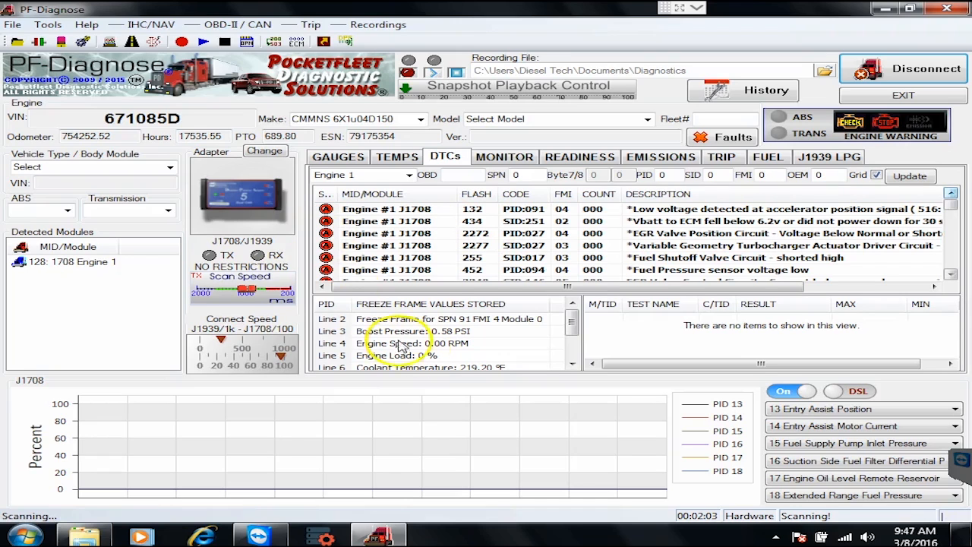
{"action": "mouse_move", "coordinate": [604, 407]}
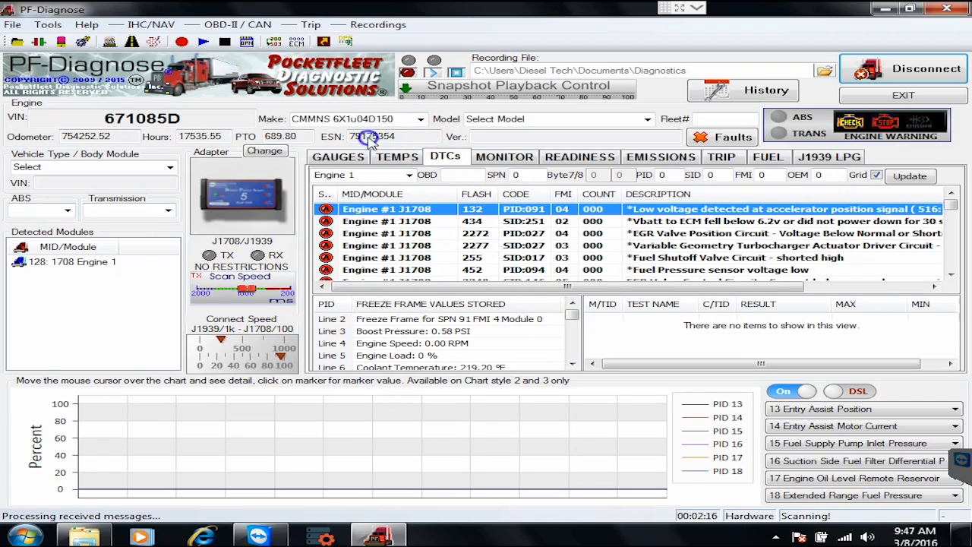
- Select the engine serial number value among the SPN 91 FMI 4 freeze-frame data
{"action": "triple_click", "coordinate": [372, 136]}
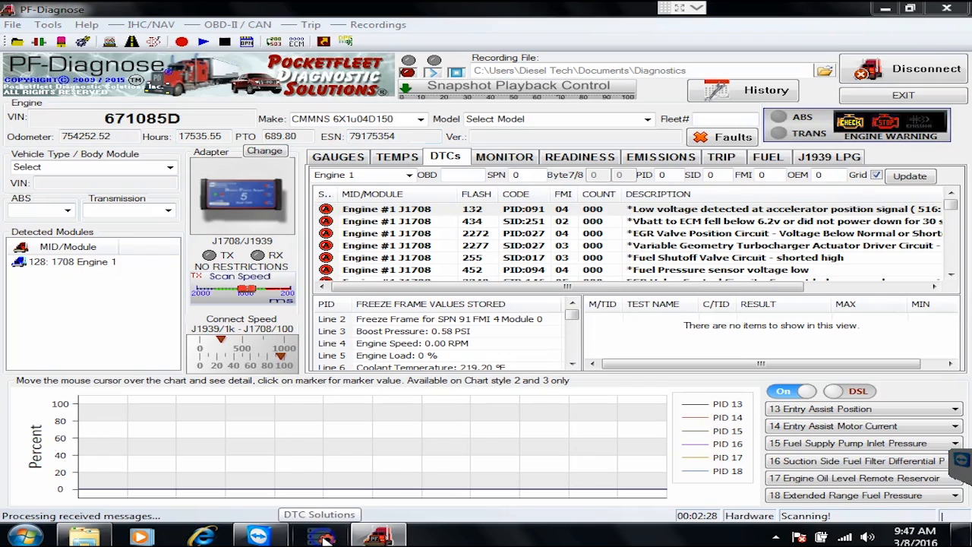
- In DTC Solutions, select the Cummins - ISX and Sig (2003-06) ECM
{"action": "left_click", "coordinate": [319, 514]}
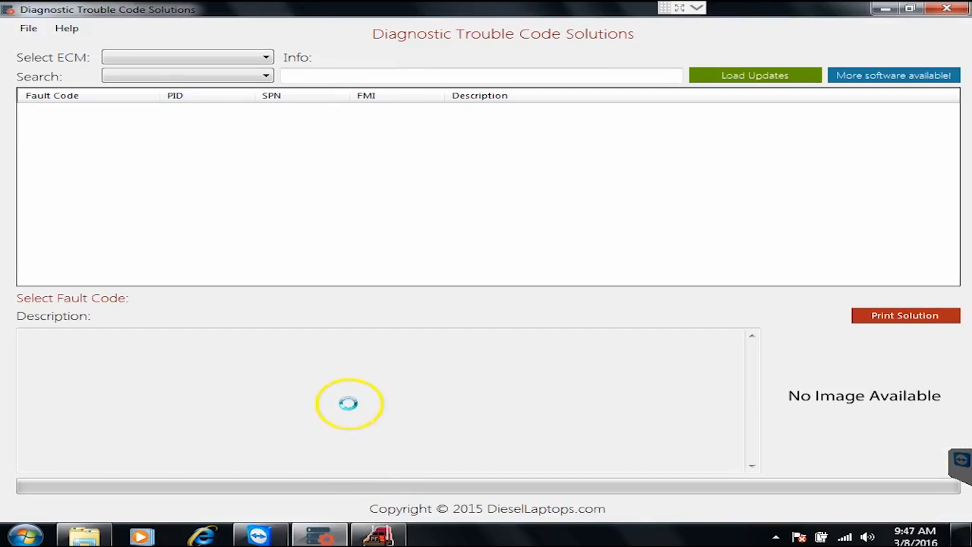
{"action": "left_click", "coordinate": [187, 76]}
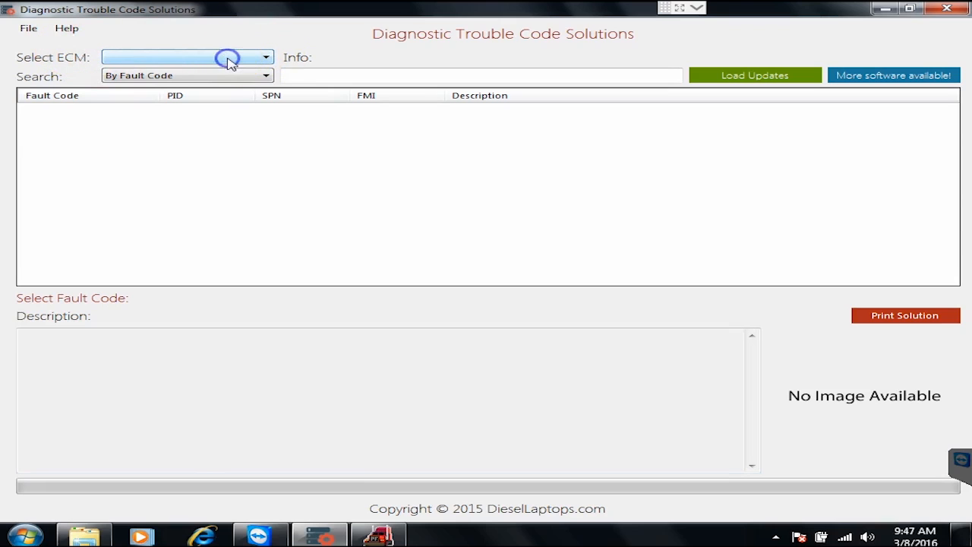
{"action": "left_click", "coordinate": [265, 57]}
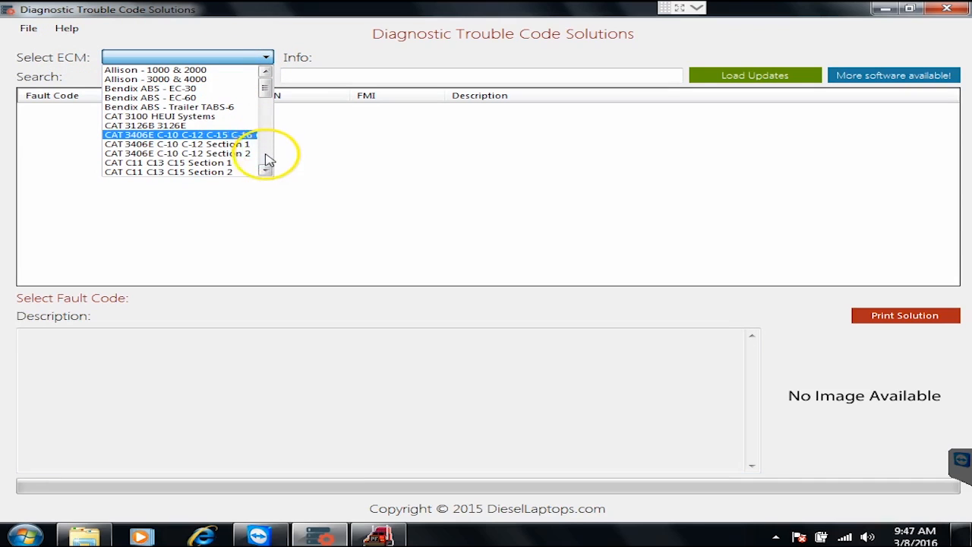
{"action": "scroll", "scroll_direction": "down", "scroll_amount": 3}
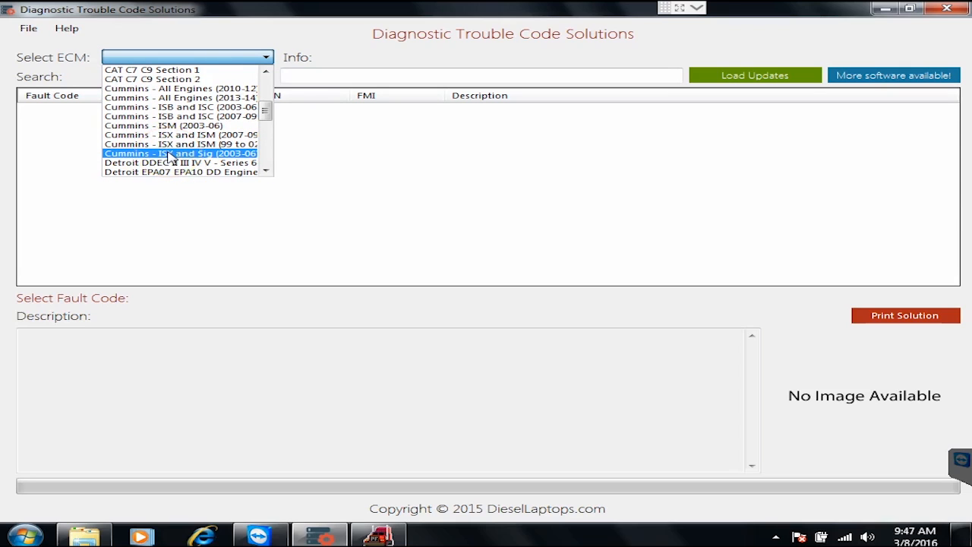
{"action": "left_click", "coordinate": [181, 153]}
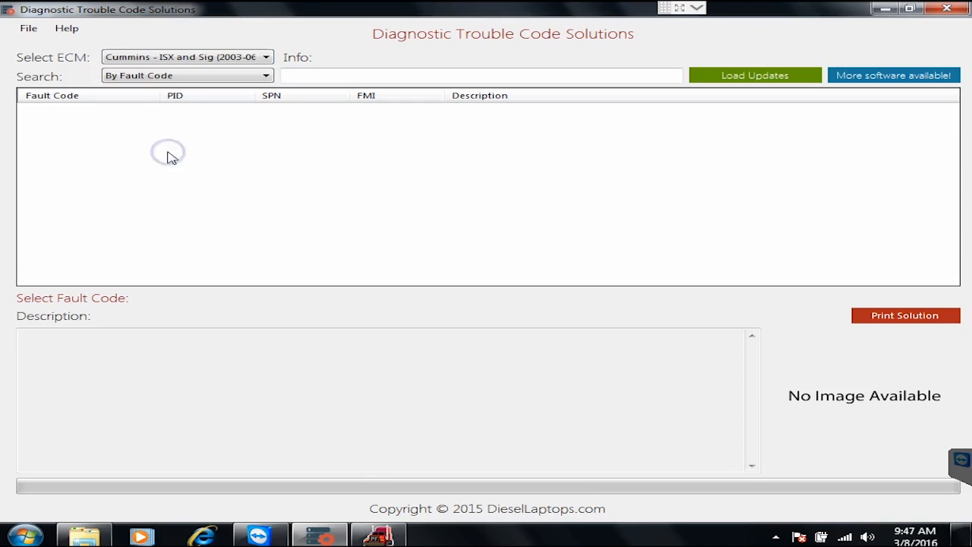
- Show the solution for fault code 111, internal ECM failure
{"action": "left_click", "coordinate": [186, 57]}
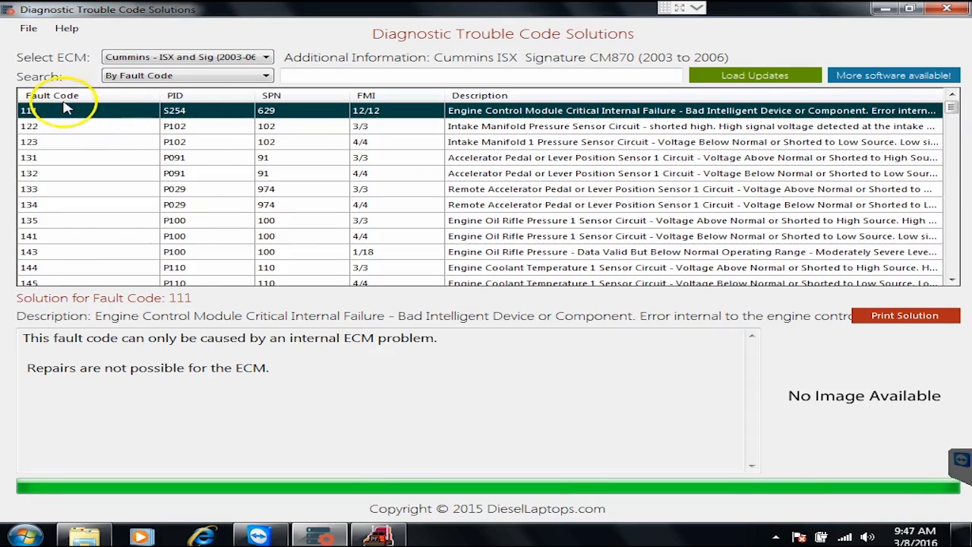
{"action": "mouse_move", "coordinate": [271, 99]}
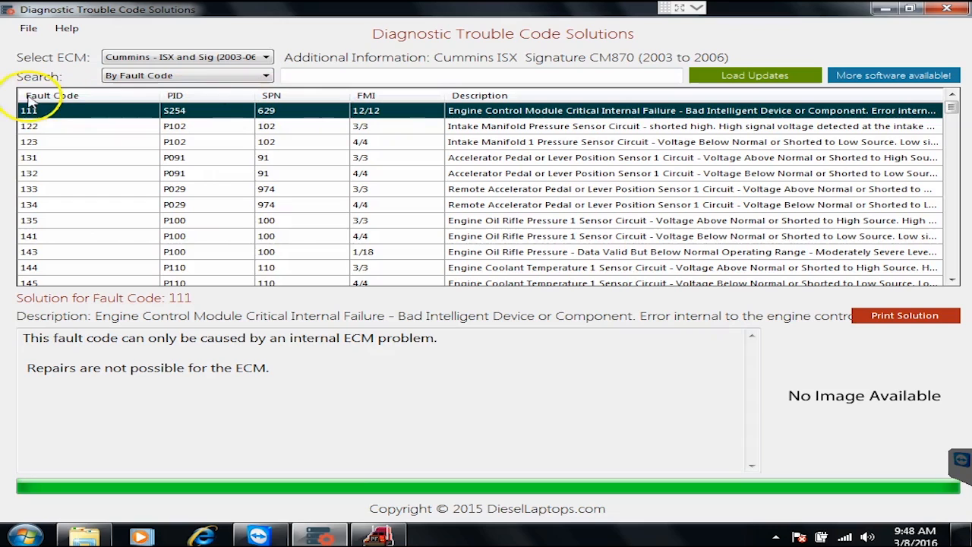
{"action": "mouse_move", "coordinate": [45, 157]}
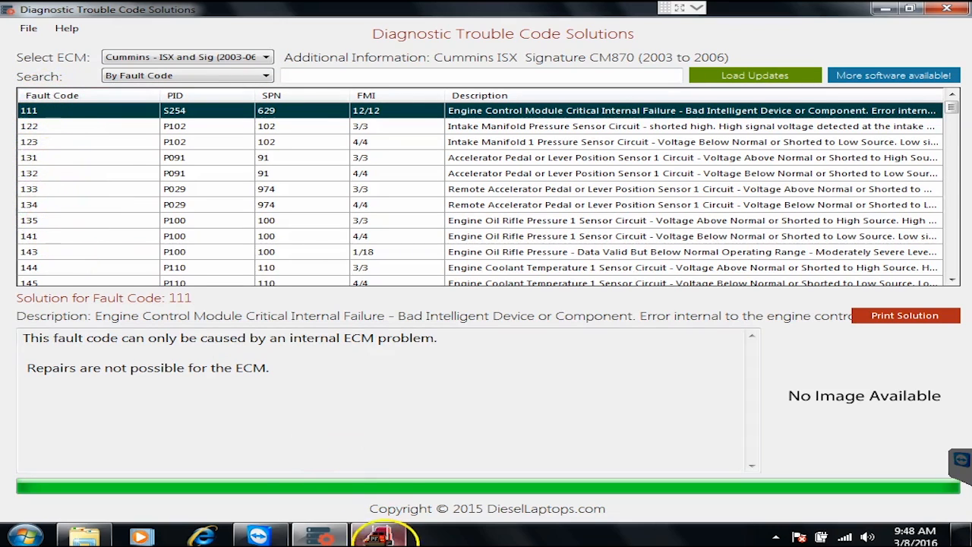
{"action": "mouse_move", "coordinate": [380, 535]}
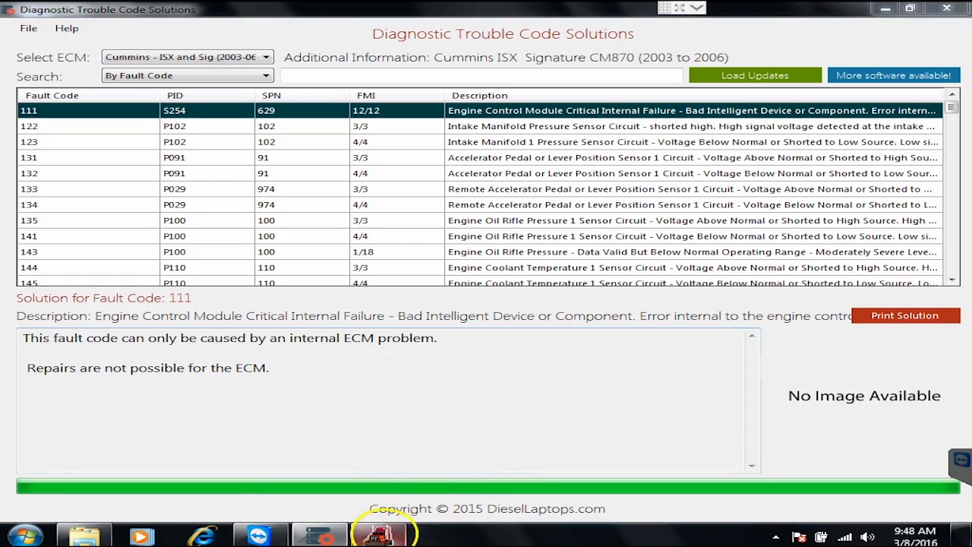
- Return to PF-Diagnose to view the fault list and SPN 91 FMI 4 freeze frame
{"action": "left_click", "coordinate": [378, 537]}
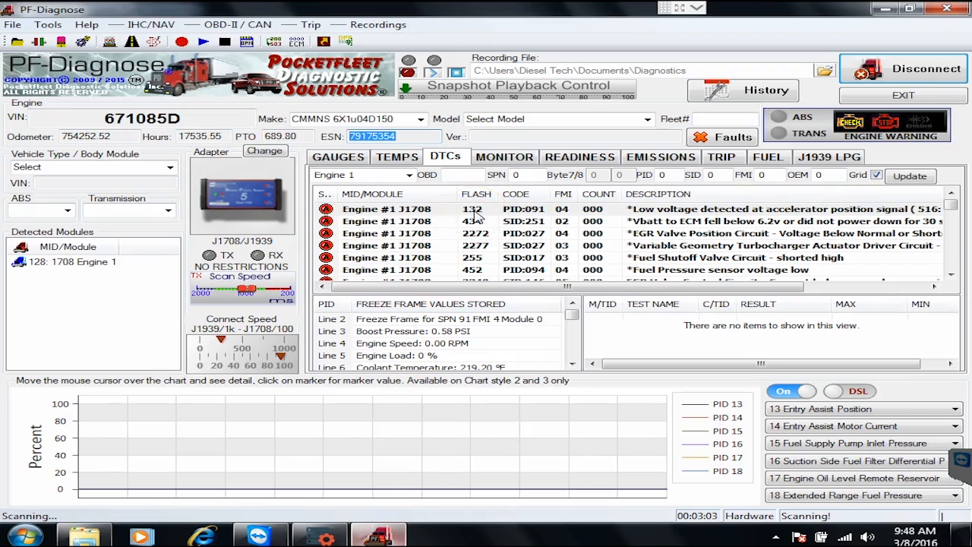
{"action": "mouse_move", "coordinate": [795, 218]}
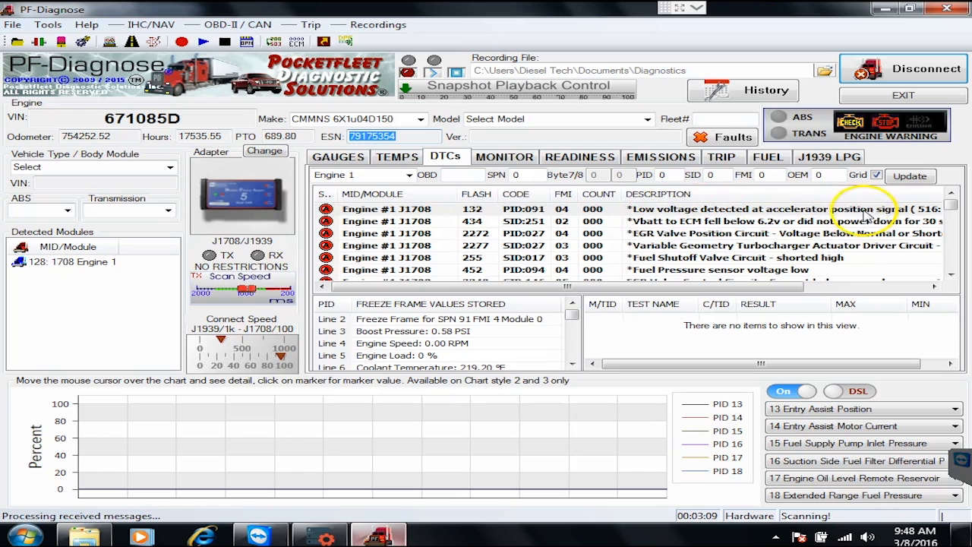
- Read the causes and repairs for code 132, low accelerator pedal position signal
{"action": "left_click", "coordinate": [319, 536]}
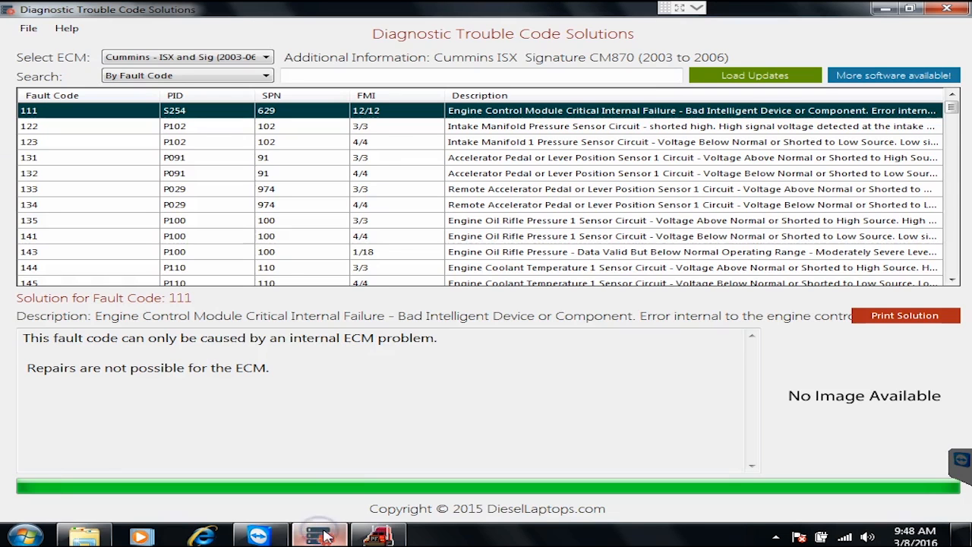
{"action": "mouse_move", "coordinate": [99, 174]}
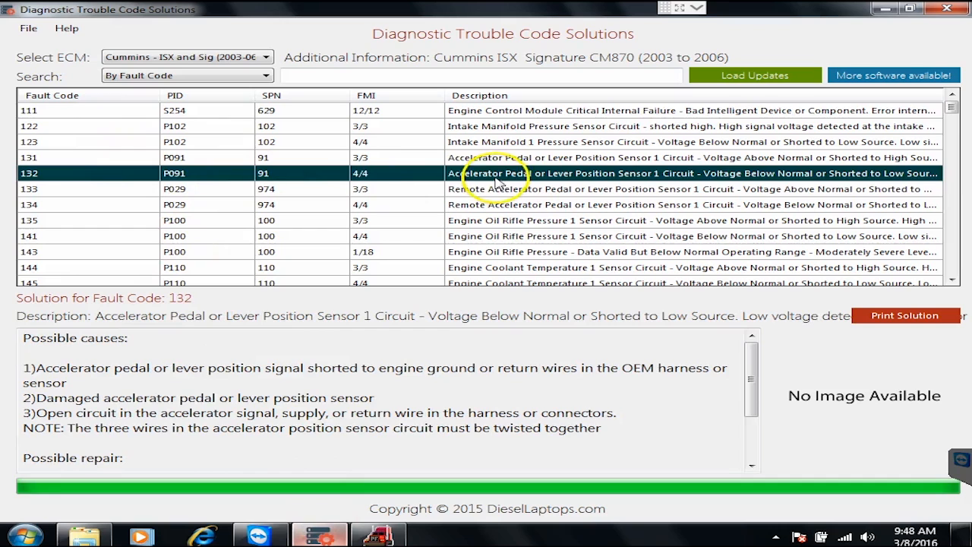
{"action": "mouse_move", "coordinate": [278, 380]}
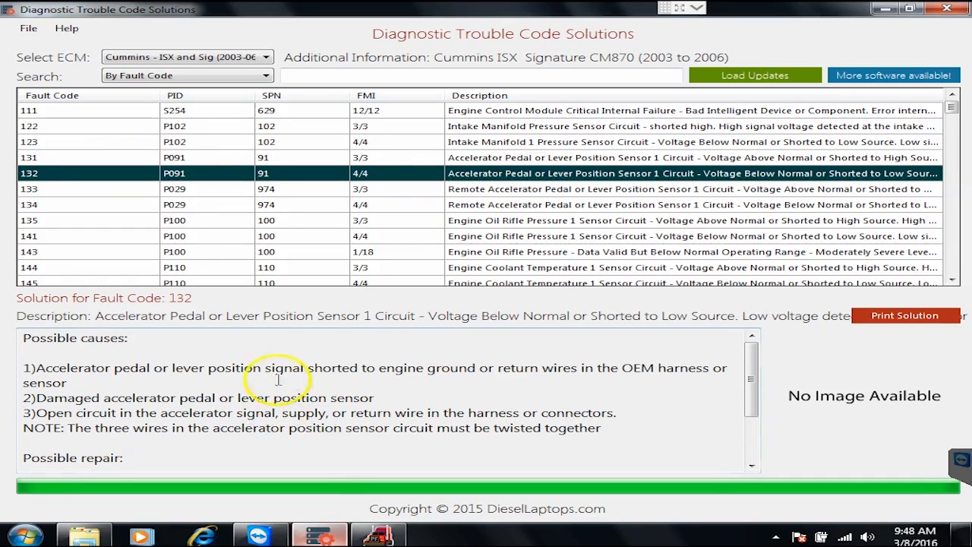
{"action": "mouse_move", "coordinate": [65, 381]}
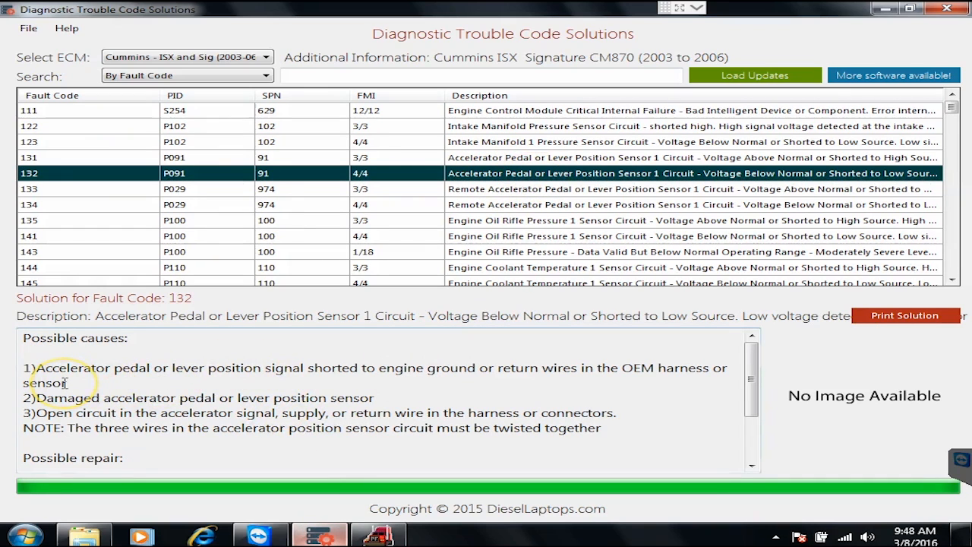
{"action": "mouse_move", "coordinate": [43, 357]}
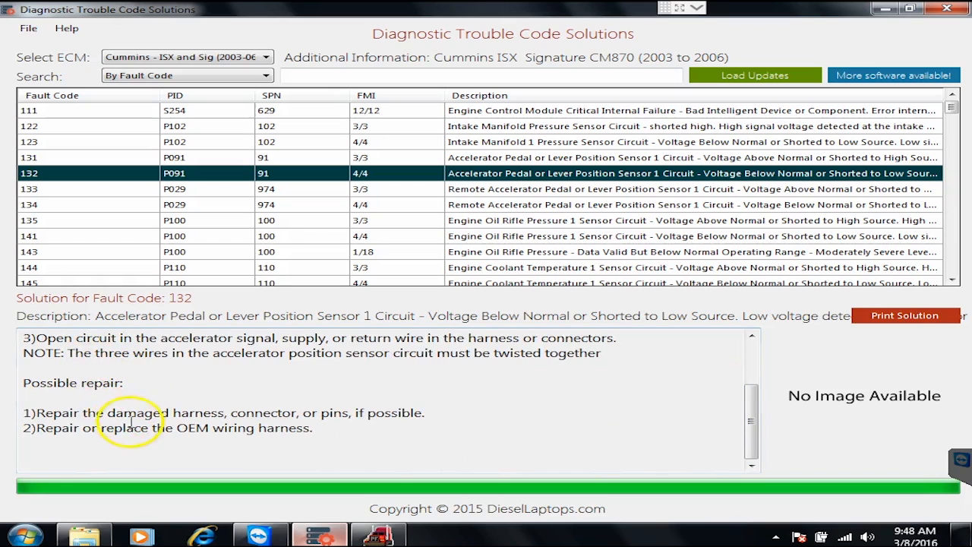
{"action": "mouse_move", "coordinate": [110, 410]}
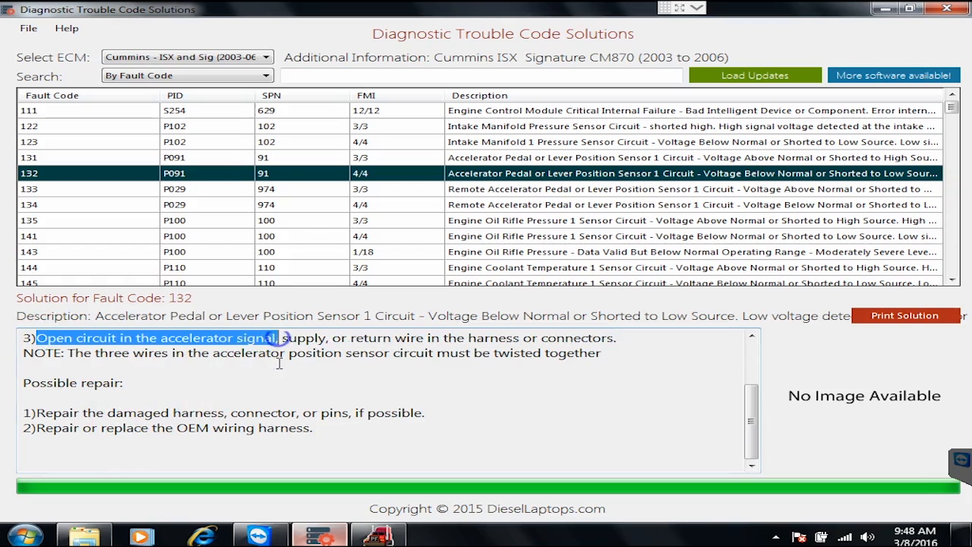
{"action": "scroll", "scroll_direction": "up", "scroll_amount": 3}
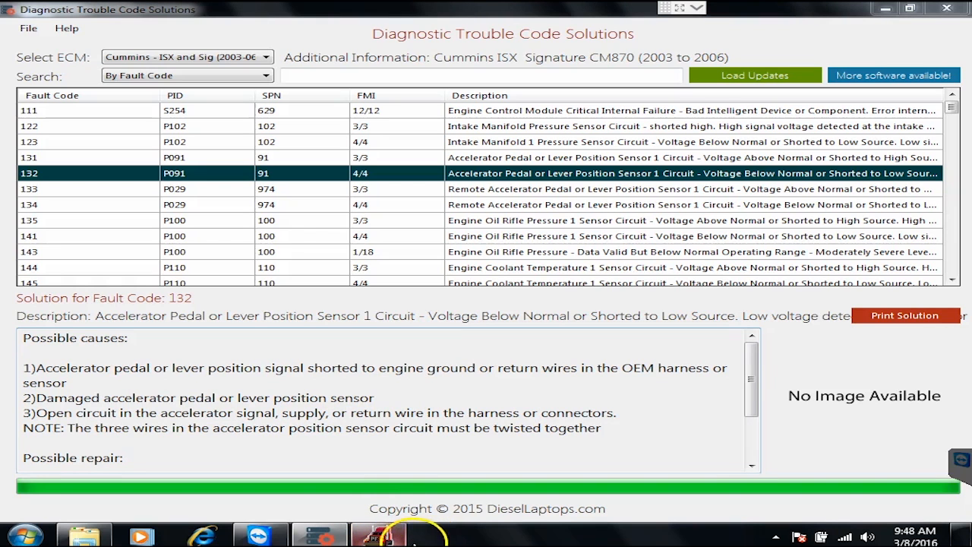
{"action": "mouse_move", "coordinate": [613, 428]}
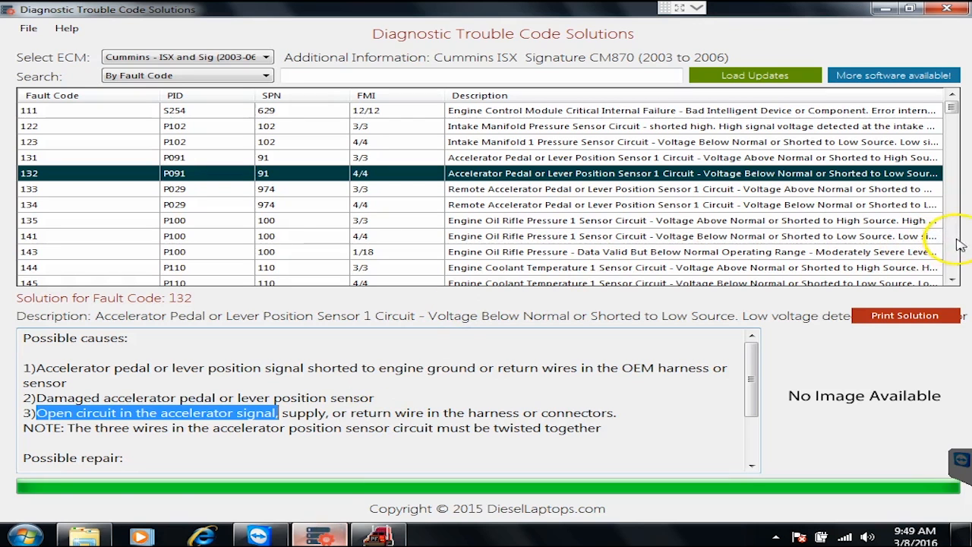
- Read the solution for fault code 2272, low EGR valve position, then minimize DTC Solutions
{"action": "scroll", "scroll_direction": "down", "scroll_amount": 3}
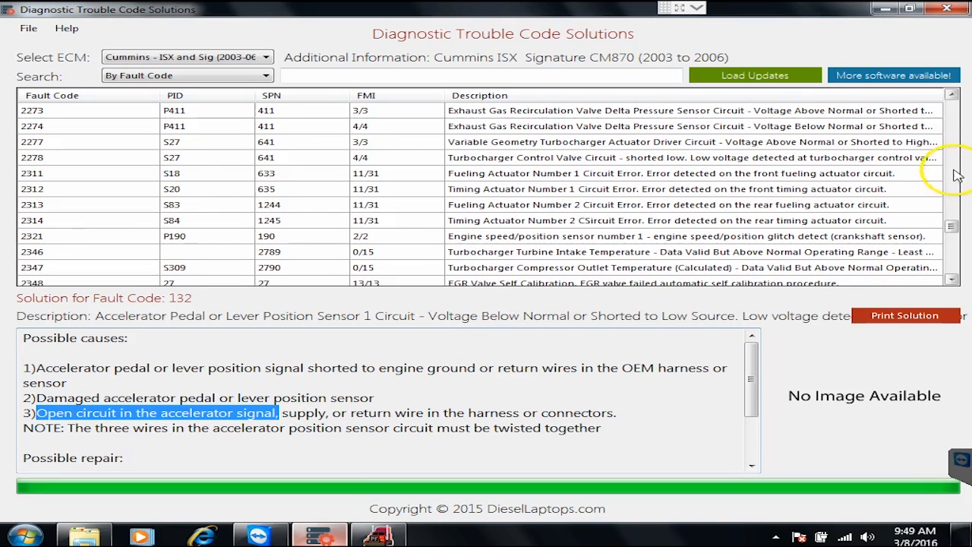
{"action": "scroll", "scroll_direction": "up", "scroll_amount": 3}
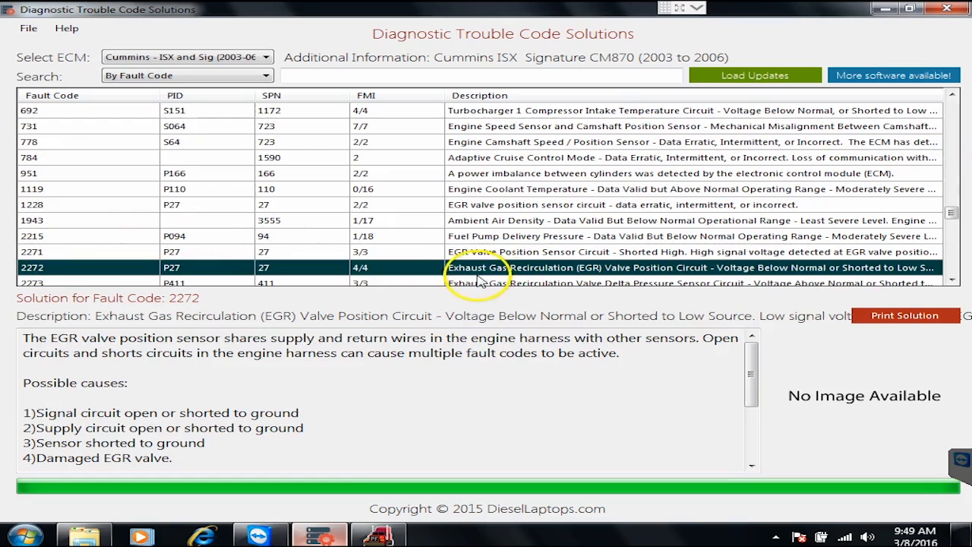
{"action": "mouse_move", "coordinate": [877, 278]}
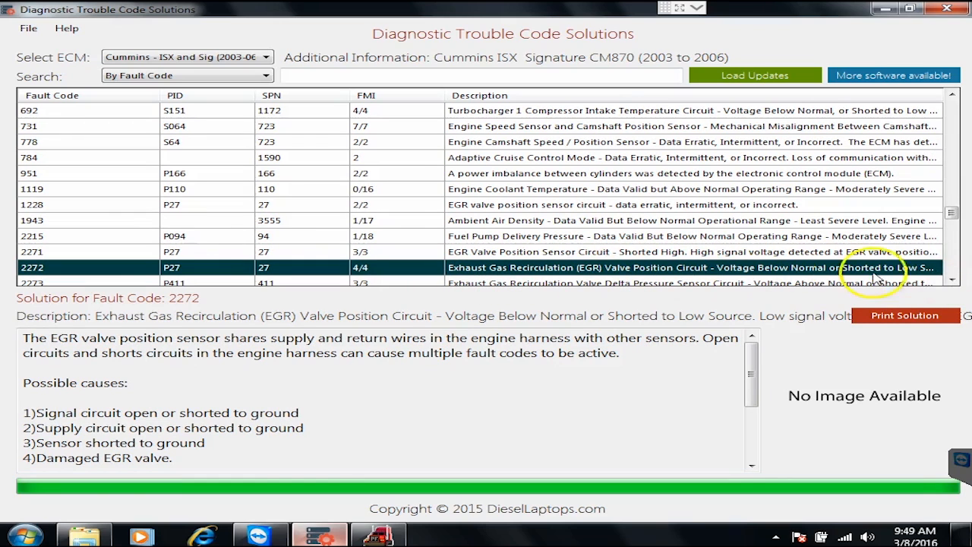
{"action": "scroll", "scroll_direction": "down", "scroll_amount": 3}
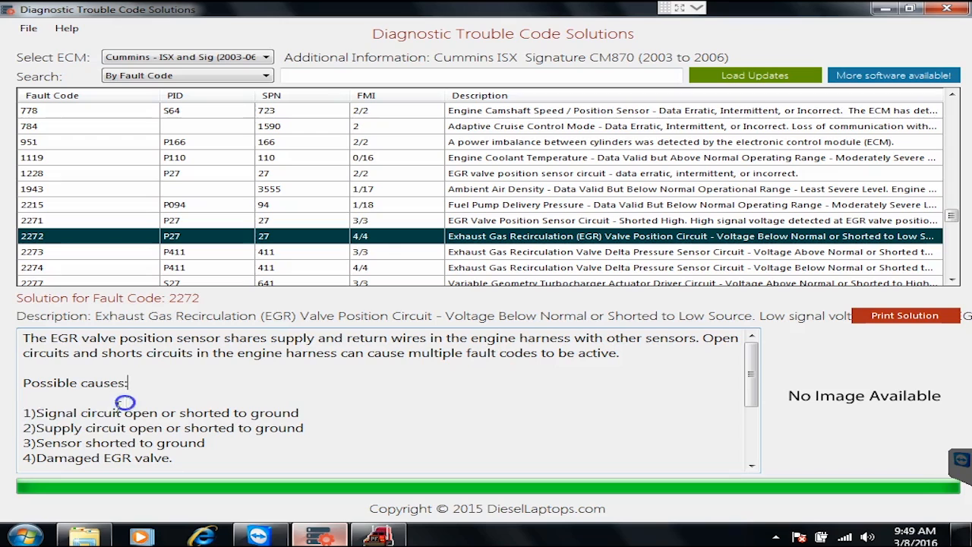
{"action": "scroll", "scroll_direction": "down", "scroll_amount": 3}
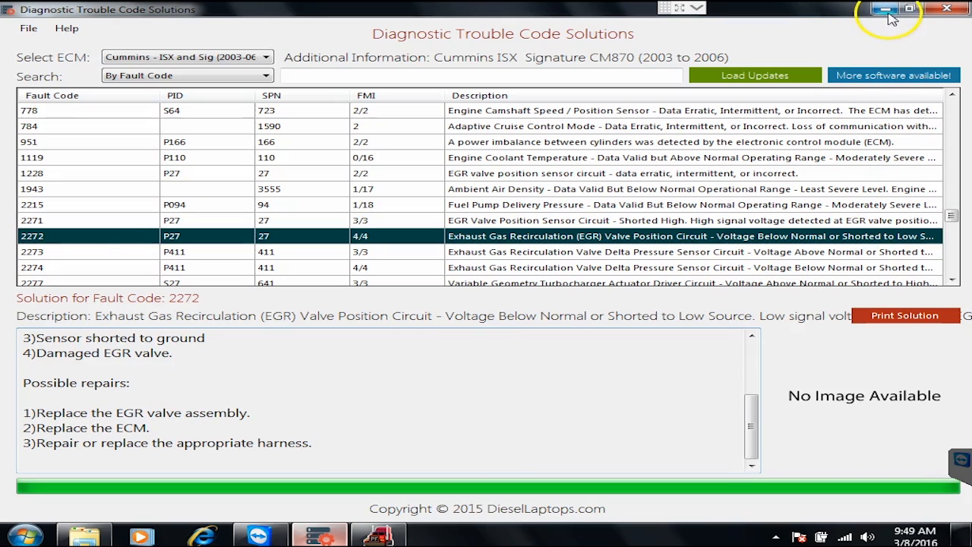
{"action": "mouse_move", "coordinate": [890, 14]}
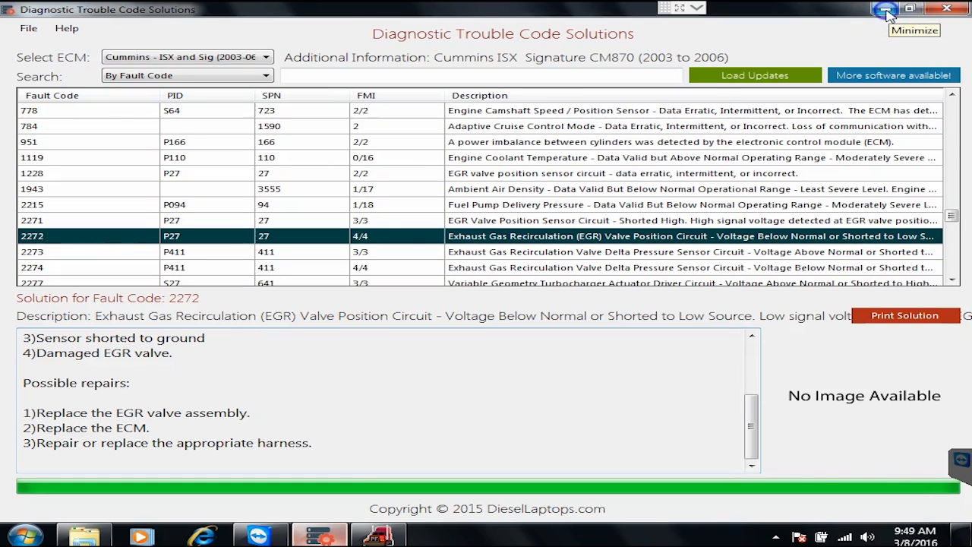
{"action": "left_click", "coordinate": [889, 8]}
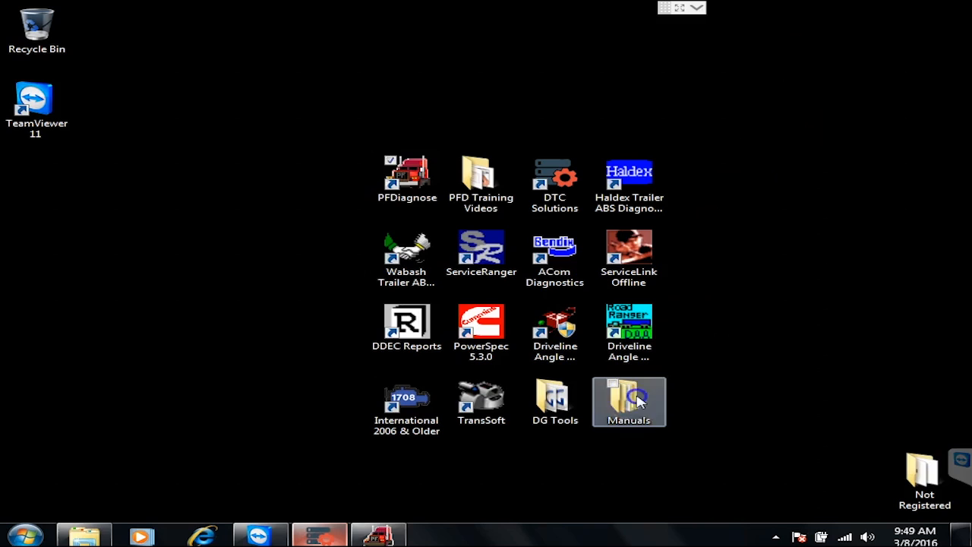
- Open Manuals > Cummins and select the All Cummins TS shortcut
{"action": "double_click", "coordinate": [629, 401]}
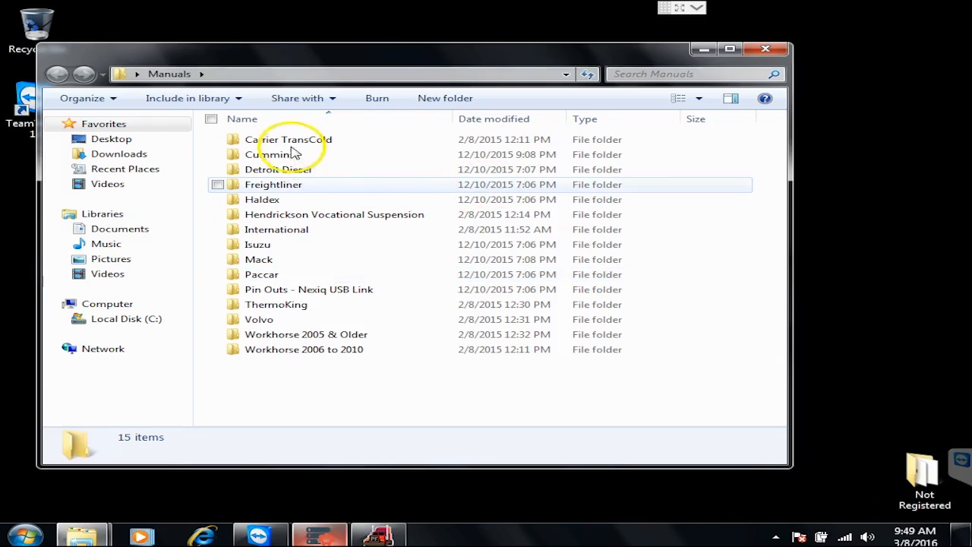
{"action": "double_click", "coordinate": [270, 154]}
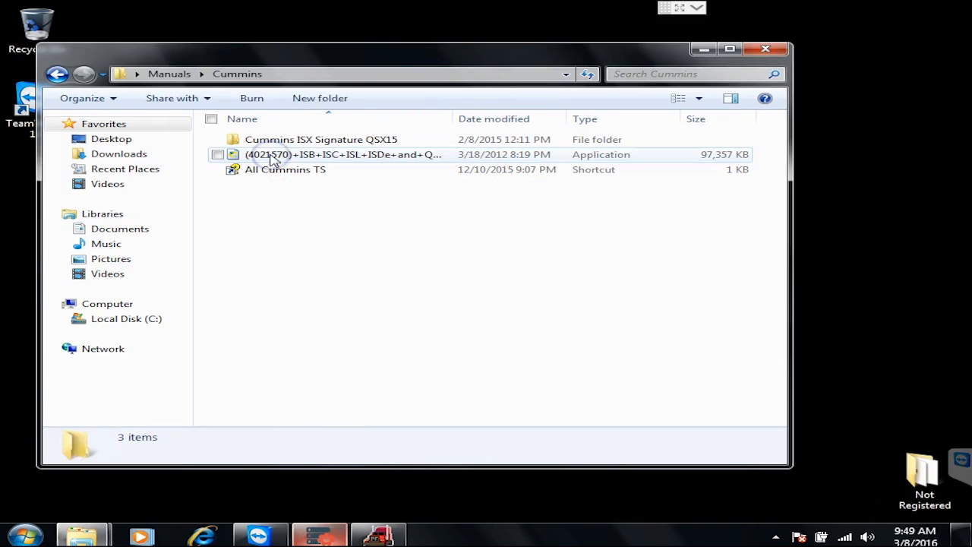
{"action": "left_click", "coordinate": [284, 169]}
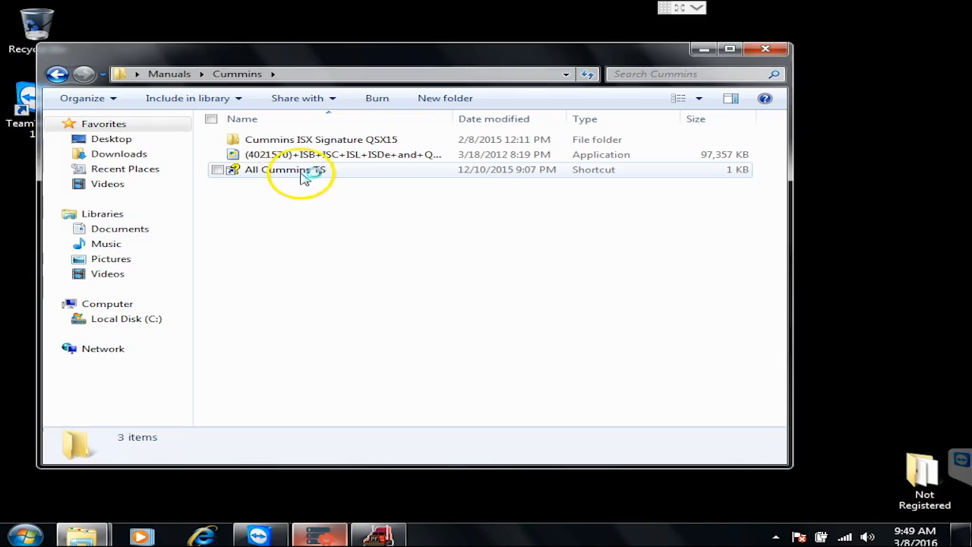
{"action": "left_click", "coordinate": [285, 169]}
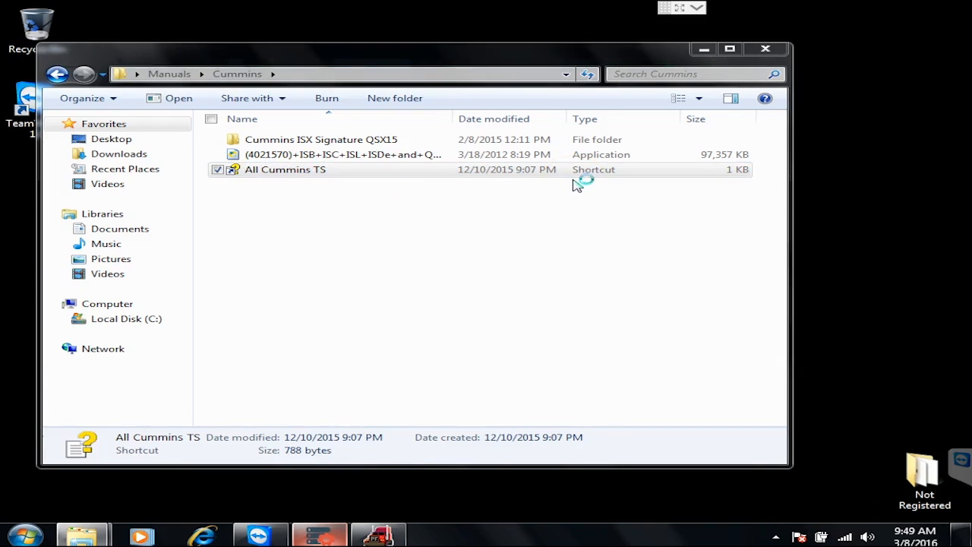
{"action": "mouse_move", "coordinate": [297, 205]}
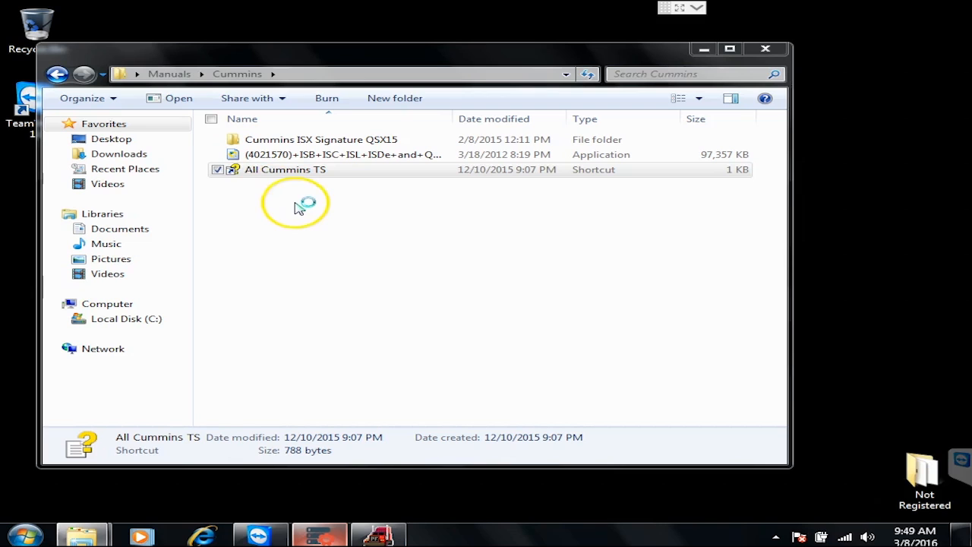
- Launch All Cummins TS full screen and scroll Contents down toward ISX - CM871
{"action": "double_click", "coordinate": [284, 169]}
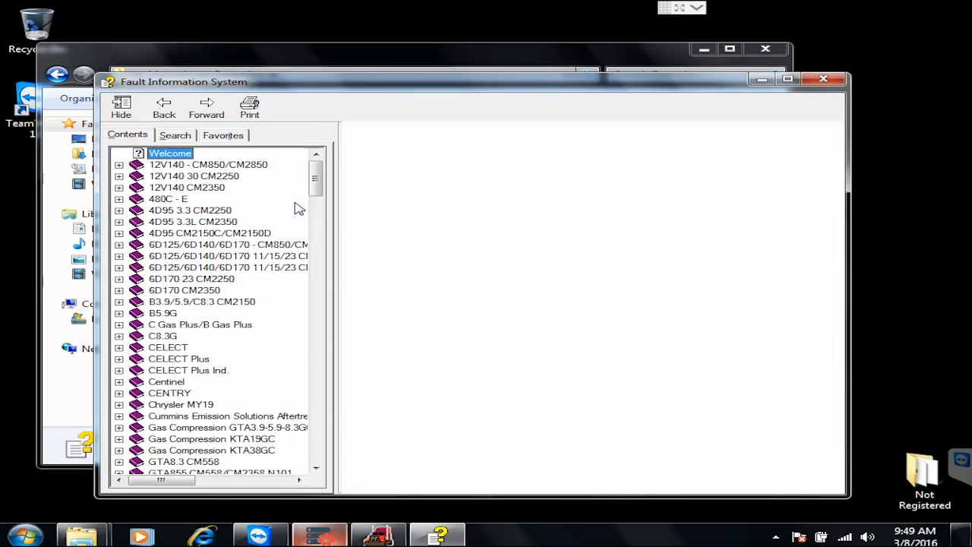
{"action": "left_click", "coordinate": [789, 78]}
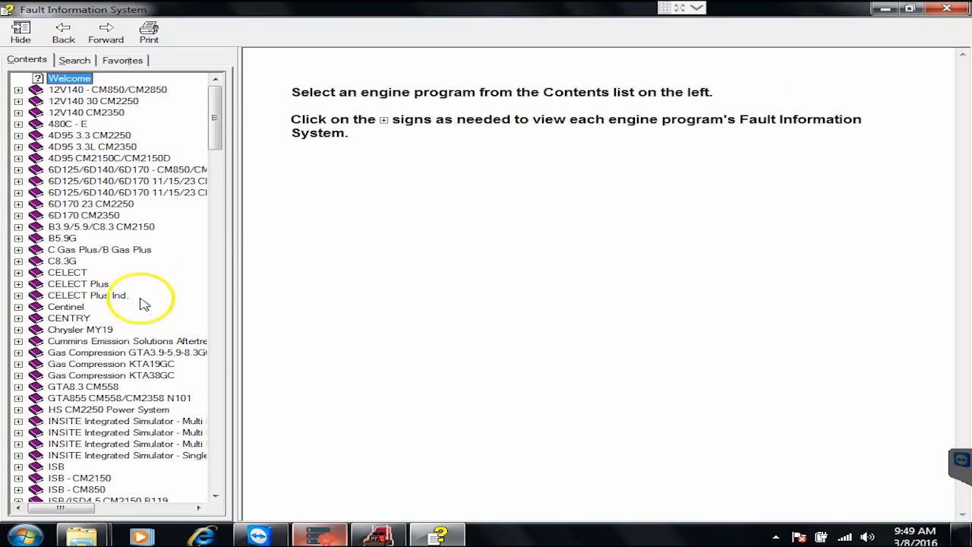
{"action": "mouse_move", "coordinate": [60, 107]}
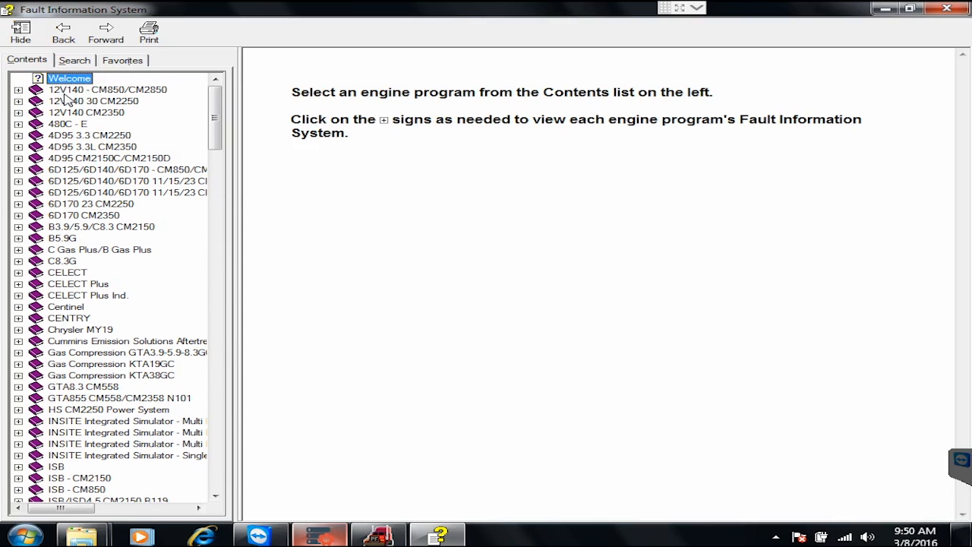
{"action": "mouse_move", "coordinate": [219, 478]}
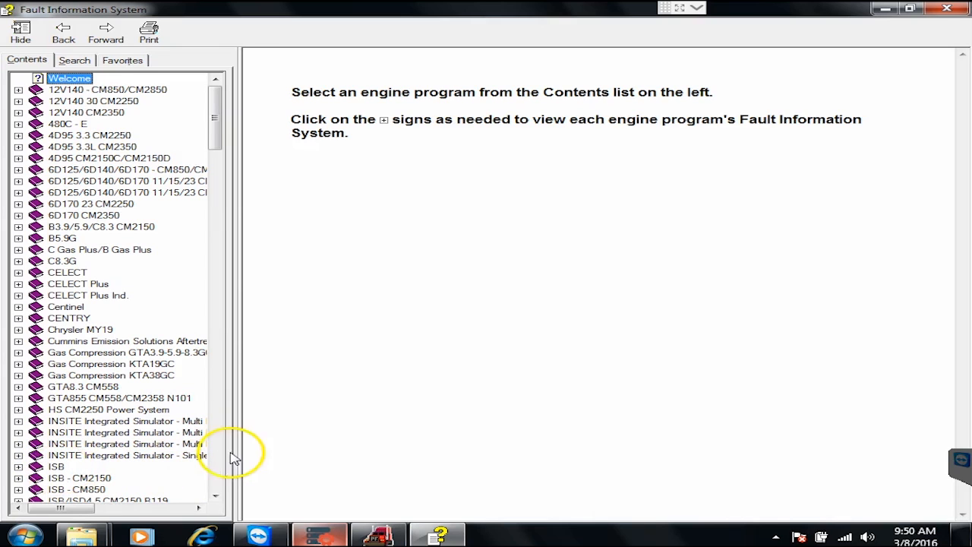
{"action": "scroll", "scroll_direction": "down", "scroll_amount": 3}
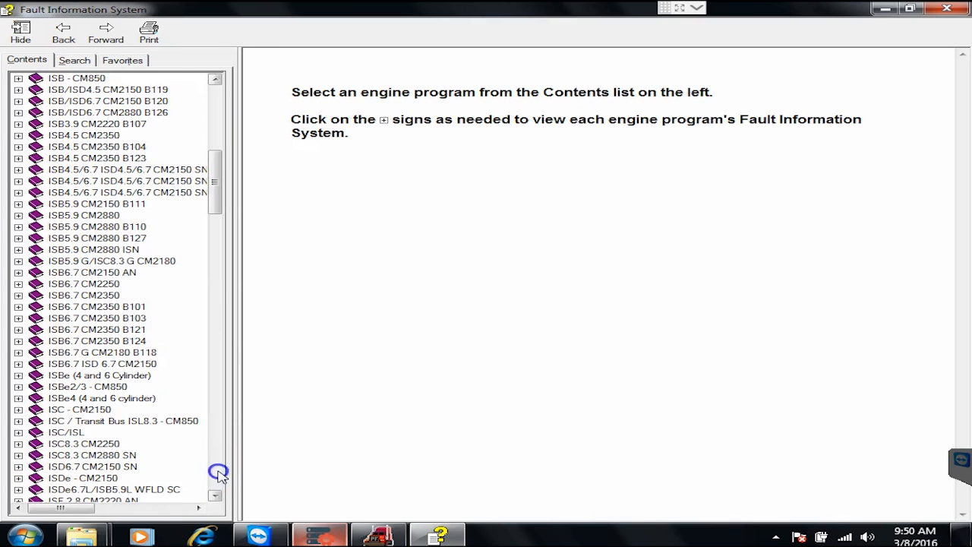
{"action": "scroll", "scroll_direction": "down", "scroll_amount": 3}
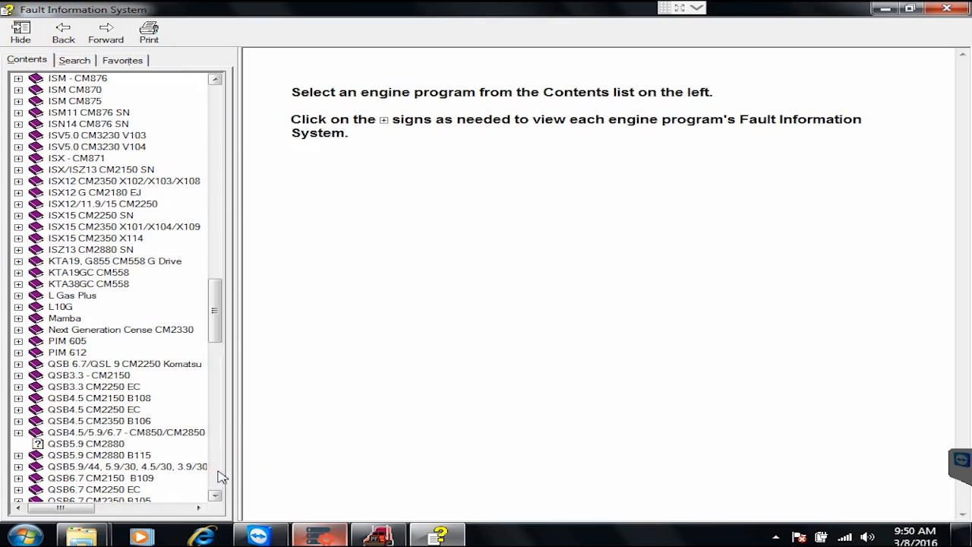
- Expand ISX - CM871 > Fault Information System > Diagnostic Methods > Troubleshooting Fault Codes
{"action": "left_click", "coordinate": [76, 158]}
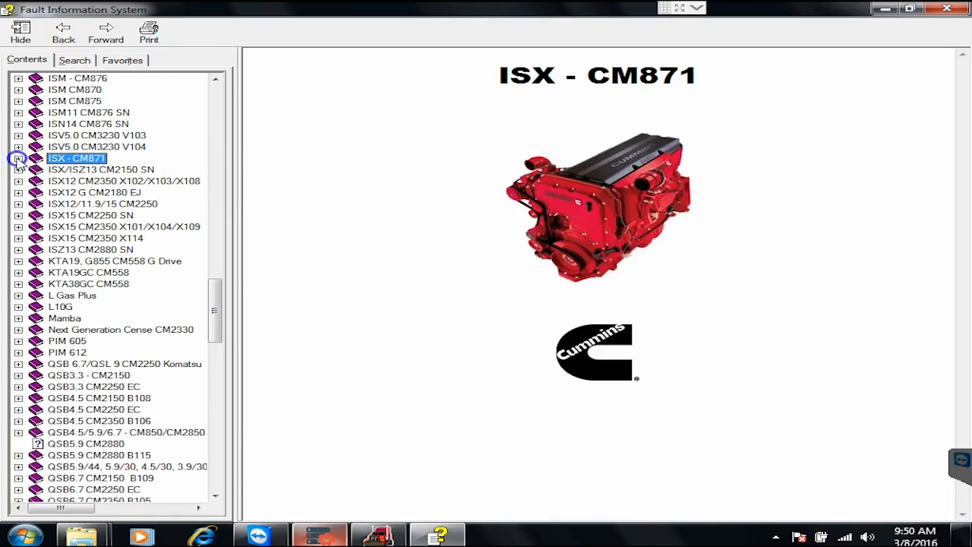
{"action": "left_click", "coordinate": [18, 158]}
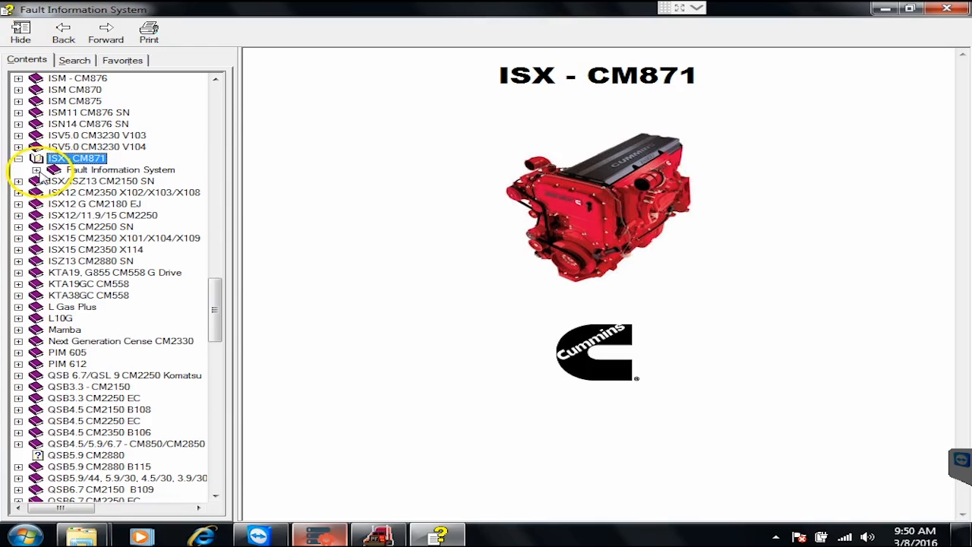
{"action": "left_click", "coordinate": [39, 169]}
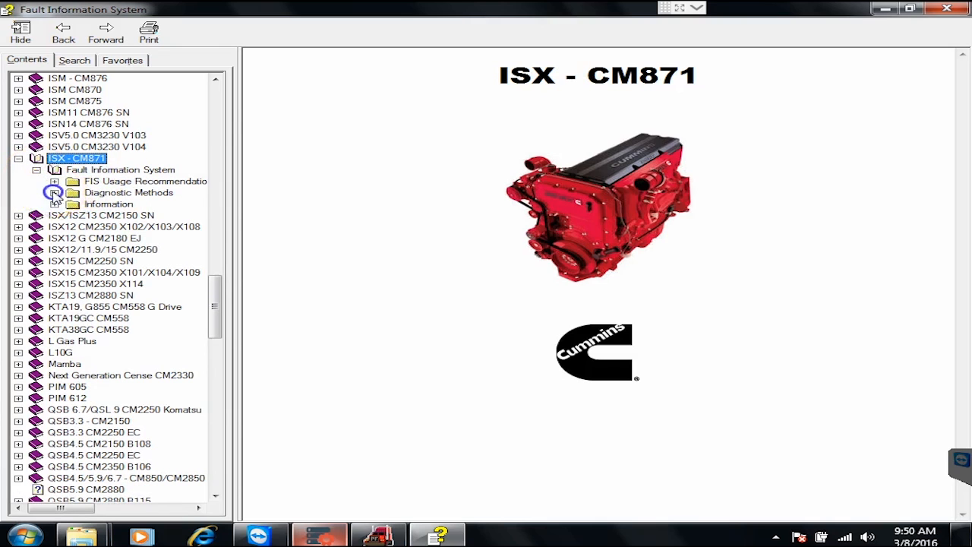
{"action": "left_click", "coordinate": [55, 192]}
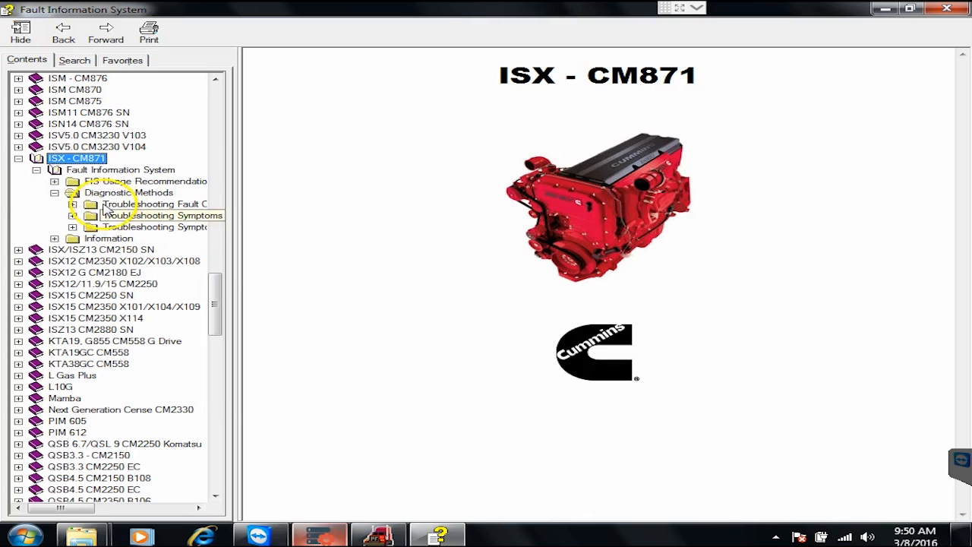
{"action": "left_click", "coordinate": [82, 203]}
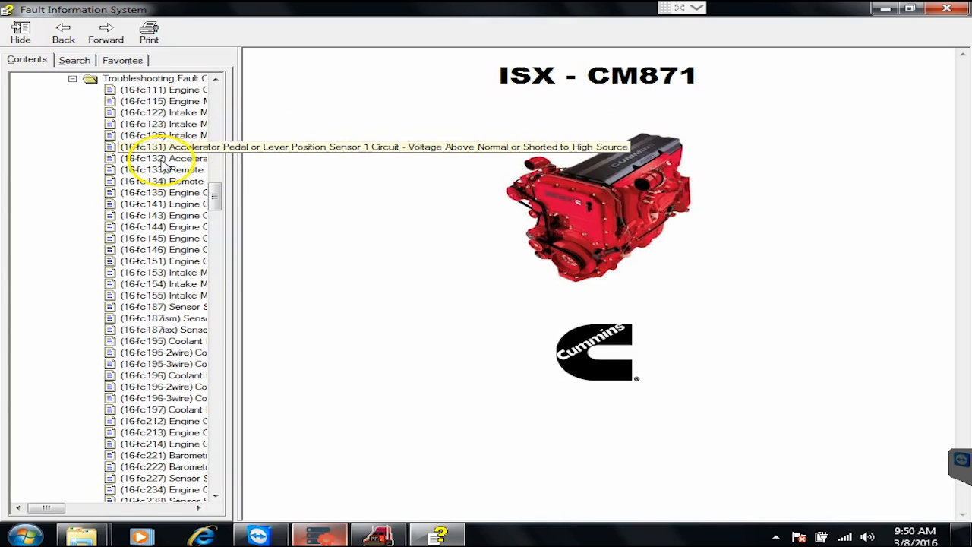
{"action": "left_click", "coordinate": [163, 158]}
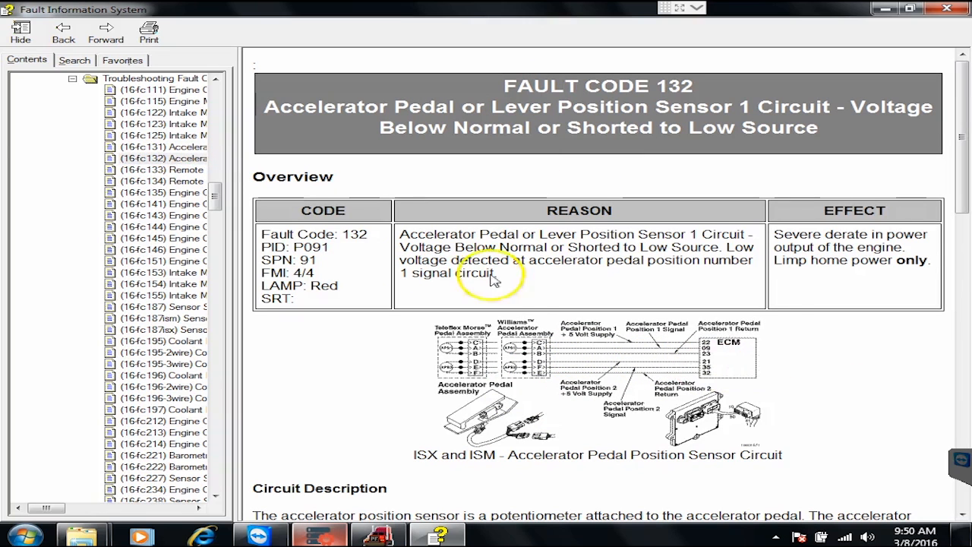
{"action": "scroll", "scroll_direction": "down", "scroll_amount": 3}
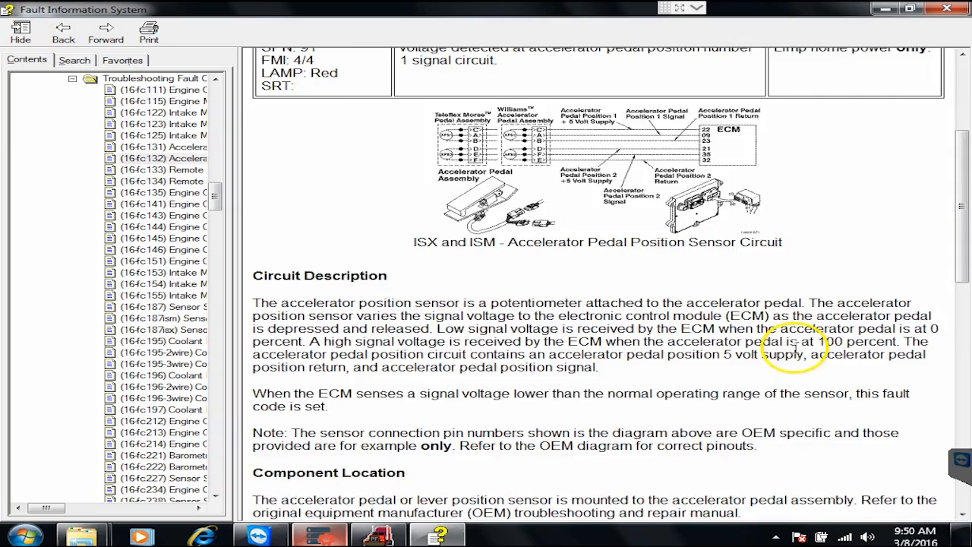
{"action": "scroll", "scroll_direction": "down", "scroll_amount": 3}
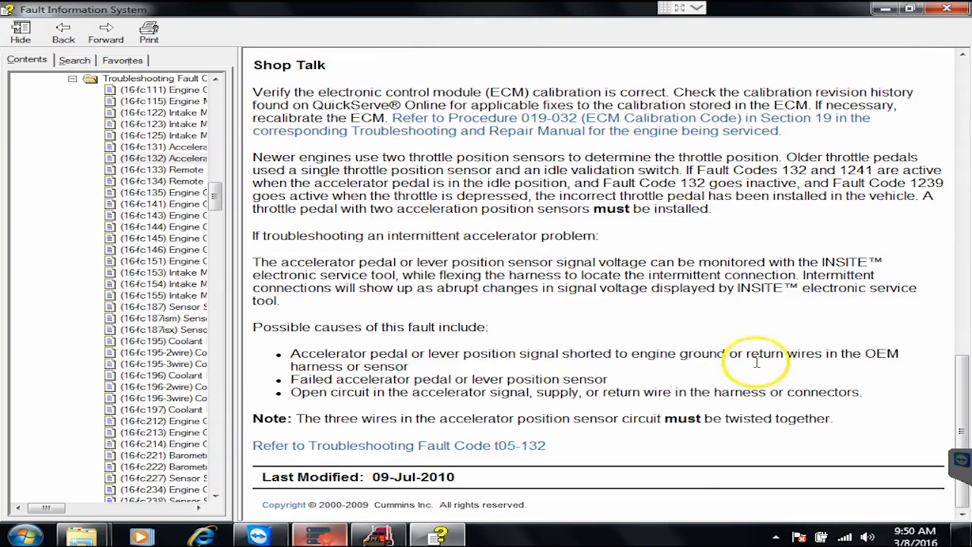
{"action": "mouse_move", "coordinate": [470, 452]}
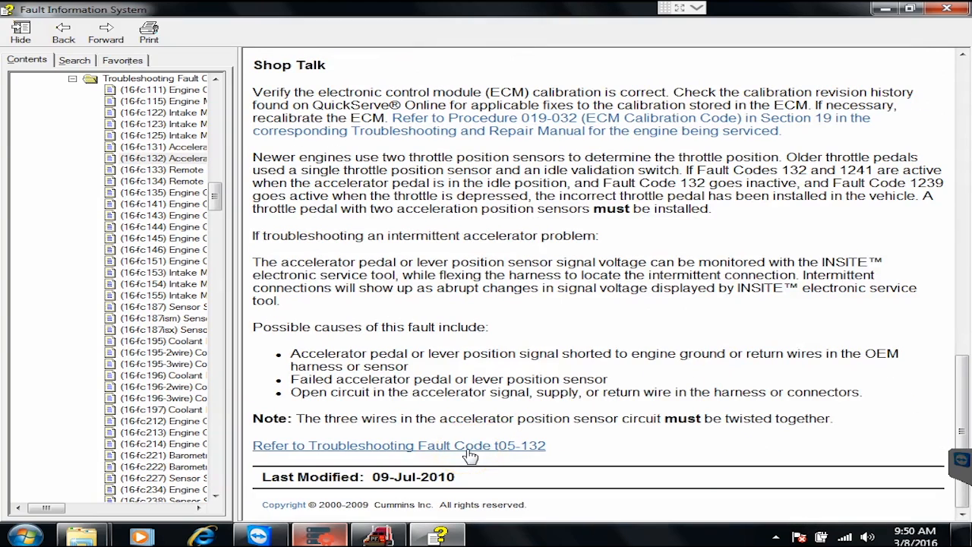
- Open troubleshooting fault code t05-132 and scroll through its guided steps
{"action": "left_click", "coordinate": [398, 445]}
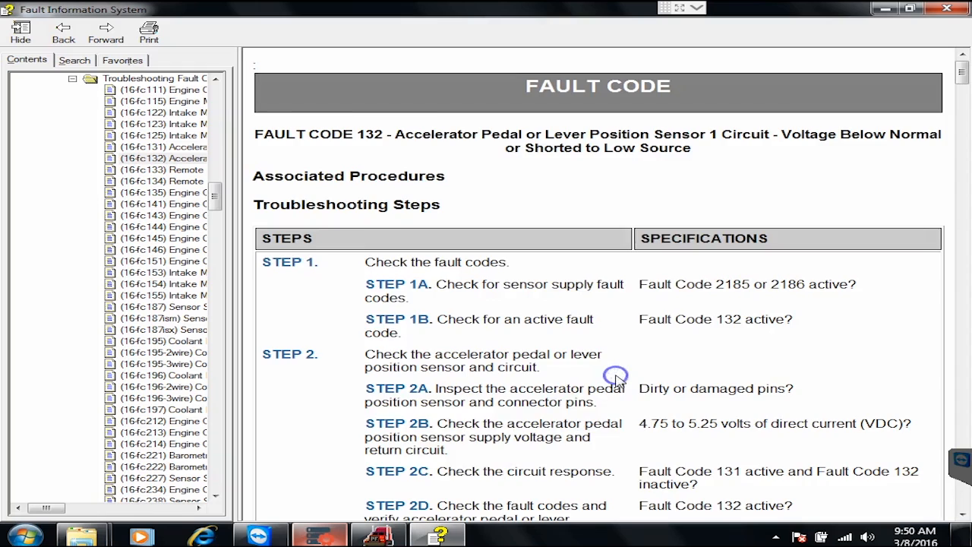
{"action": "scroll", "scroll_direction": "down", "scroll_amount": 3}
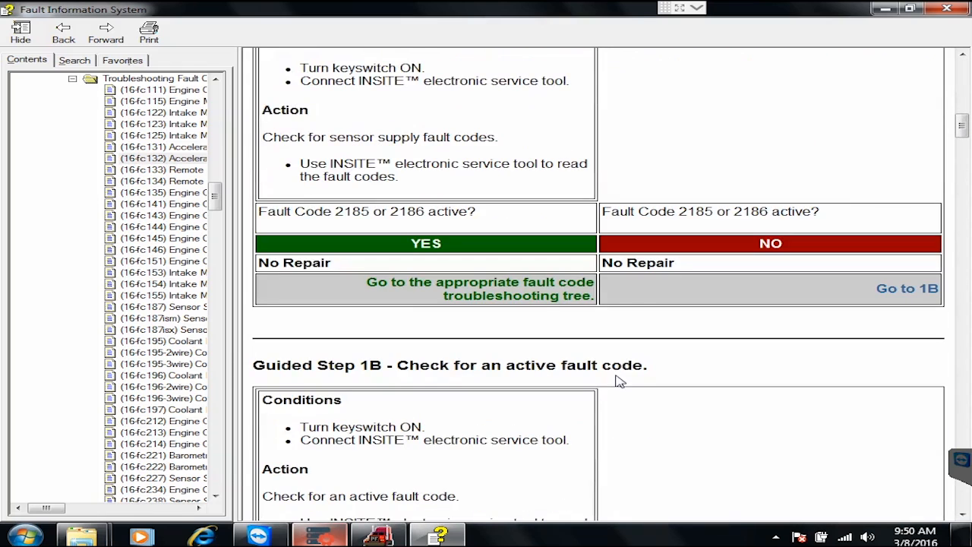
{"action": "scroll", "scroll_direction": "up", "scroll_amount": 3}
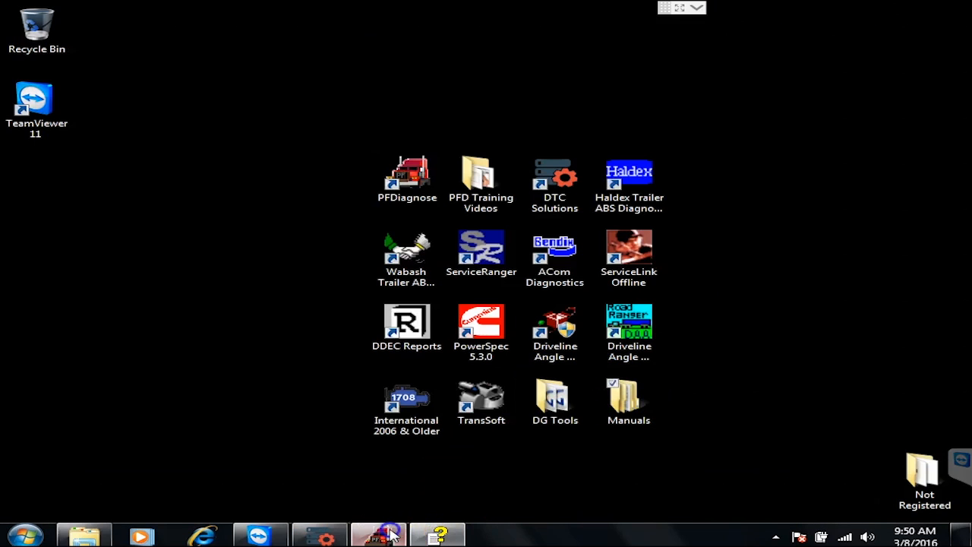
- Restore the PF-Diagnose window from the taskbar
{"action": "left_click", "coordinate": [378, 534]}
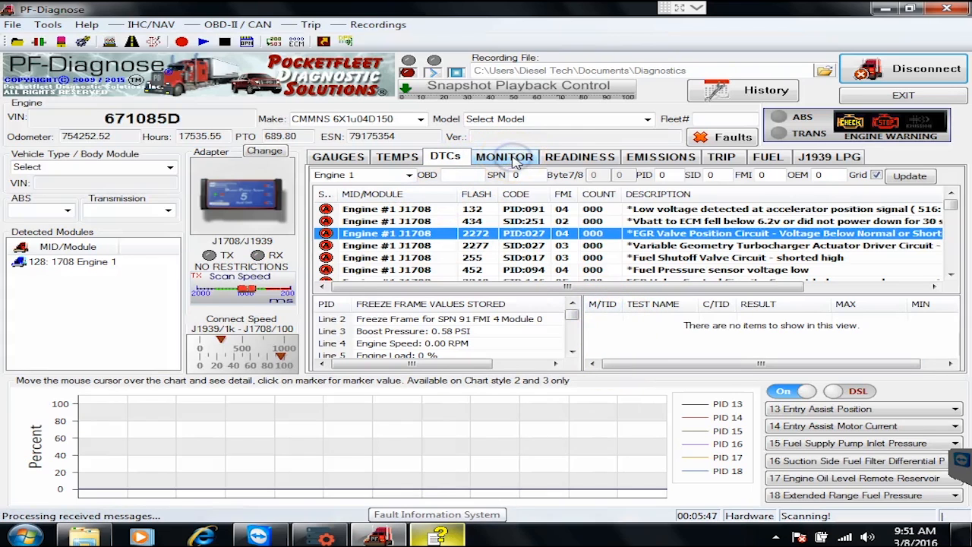
{"action": "mouse_move", "coordinate": [504, 156]}
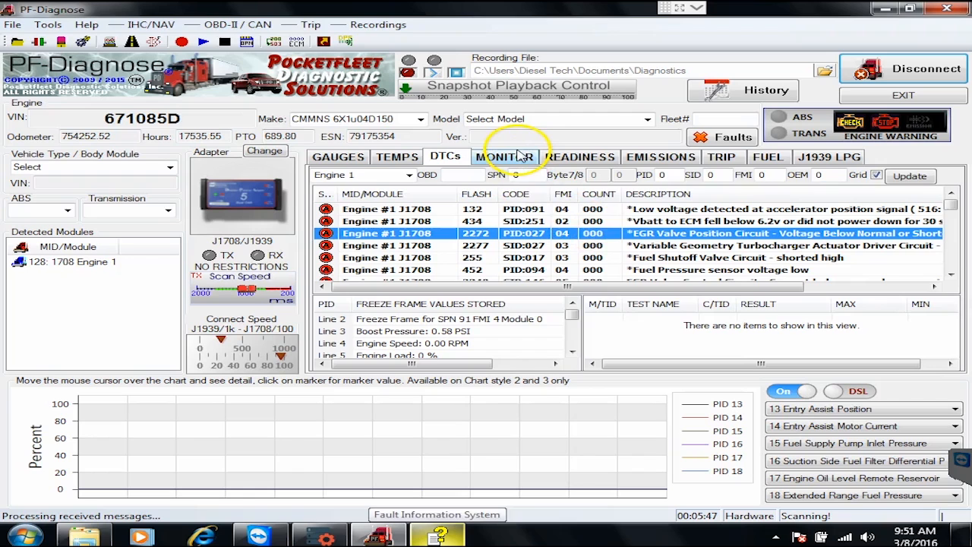
- On the Monitor tab, inspect warning lamp status, maximum road speed limit and boost pressure readings
{"action": "left_click", "coordinate": [504, 156]}
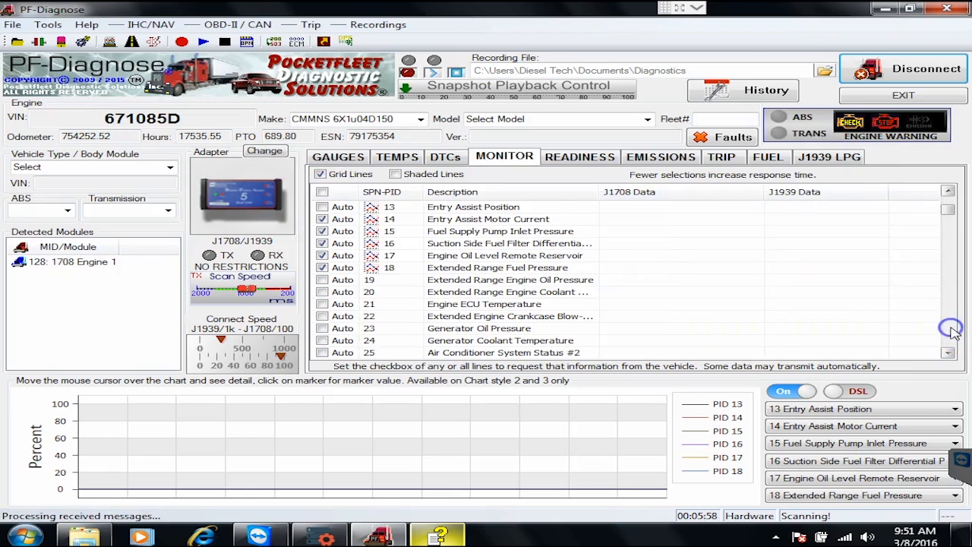
{"action": "scroll", "scroll_direction": "down", "scroll_amount": 3}
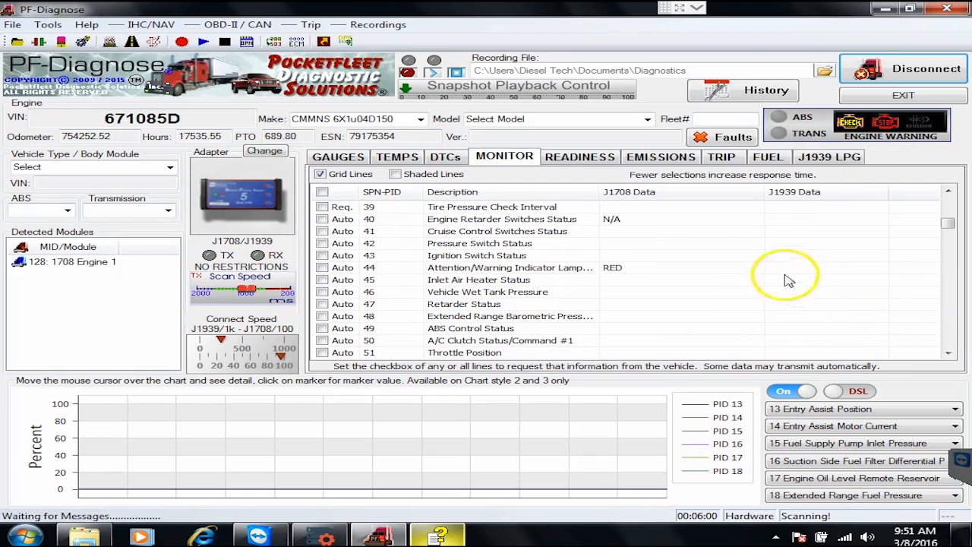
{"action": "left_click", "coordinate": [660, 267]}
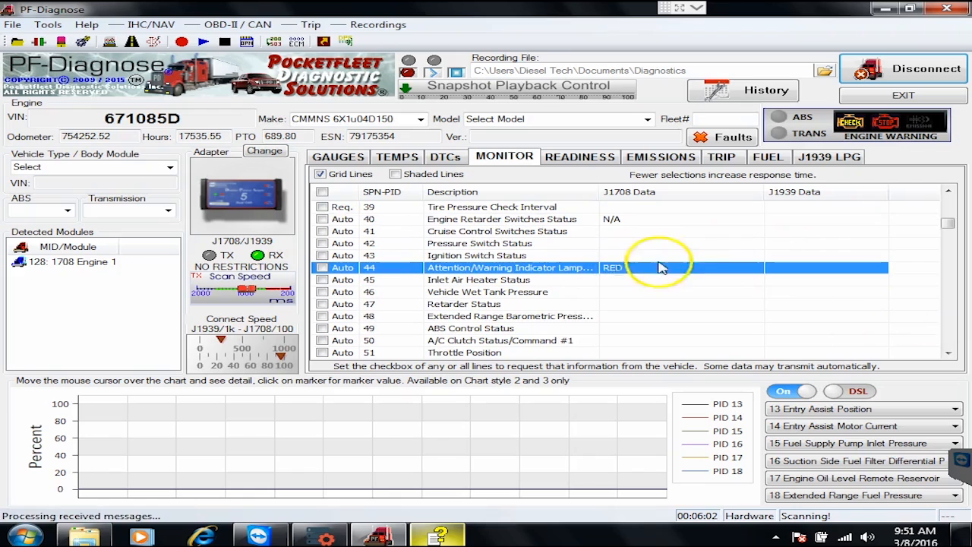
{"action": "mouse_move", "coordinate": [520, 279]}
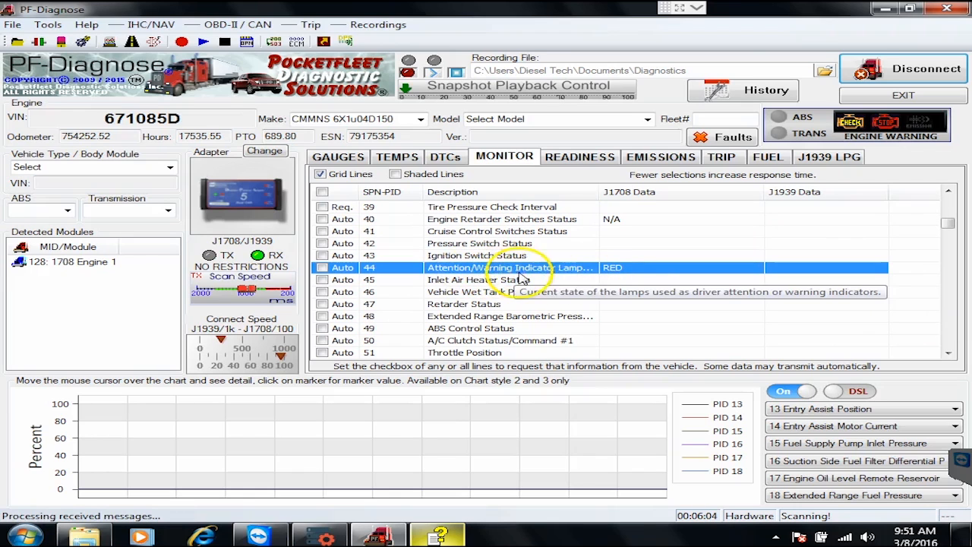
{"action": "mouse_move", "coordinate": [881, 129]}
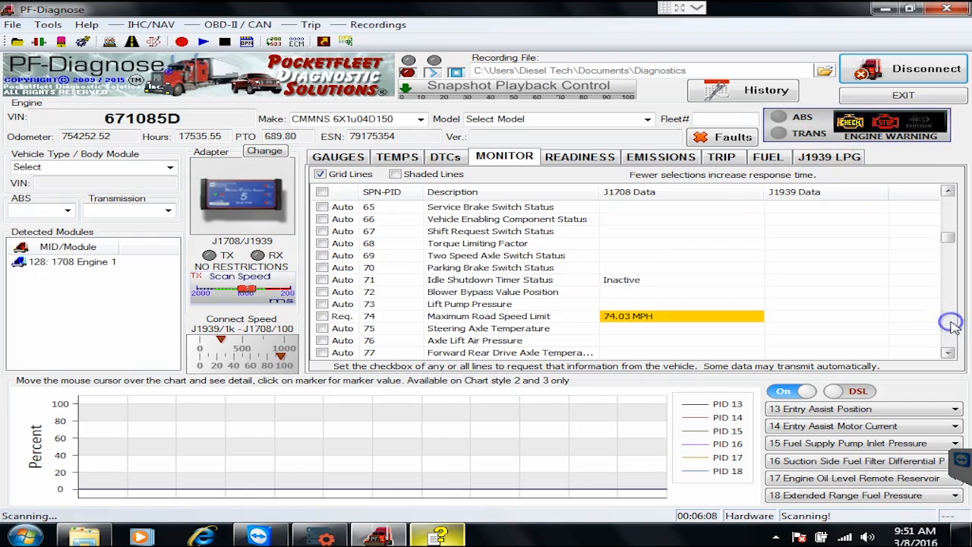
{"action": "left_click", "coordinate": [488, 315]}
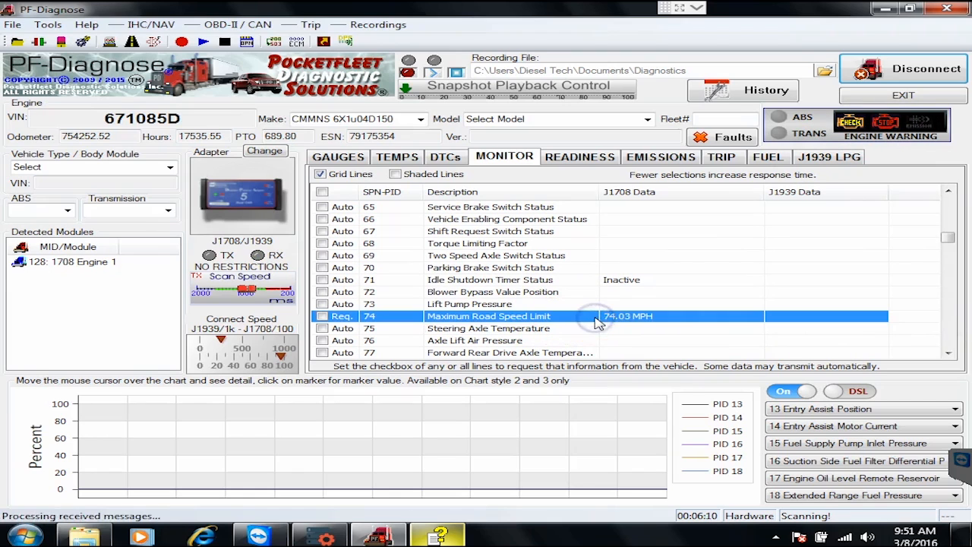
{"action": "scroll", "scroll_direction": "down", "scroll_amount": 3}
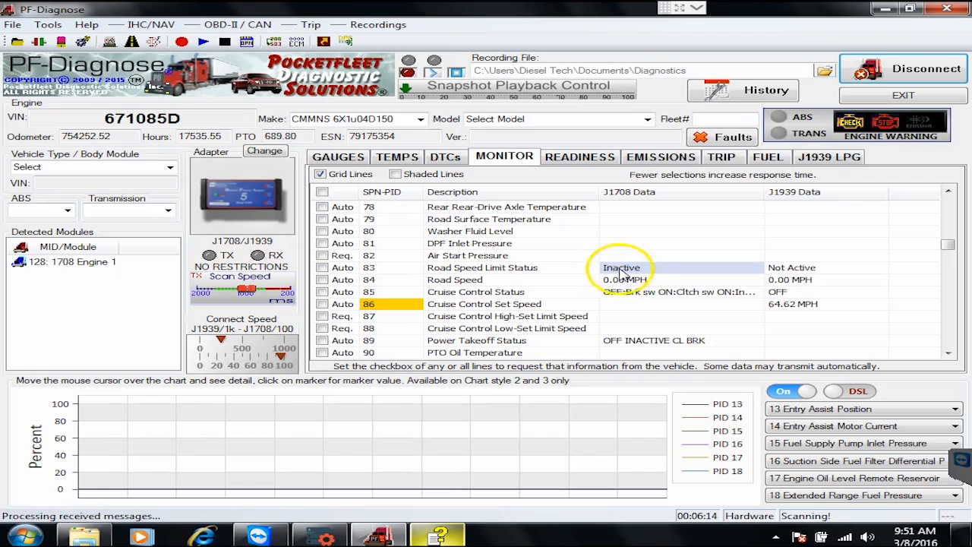
{"action": "mouse_move", "coordinate": [934, 334]}
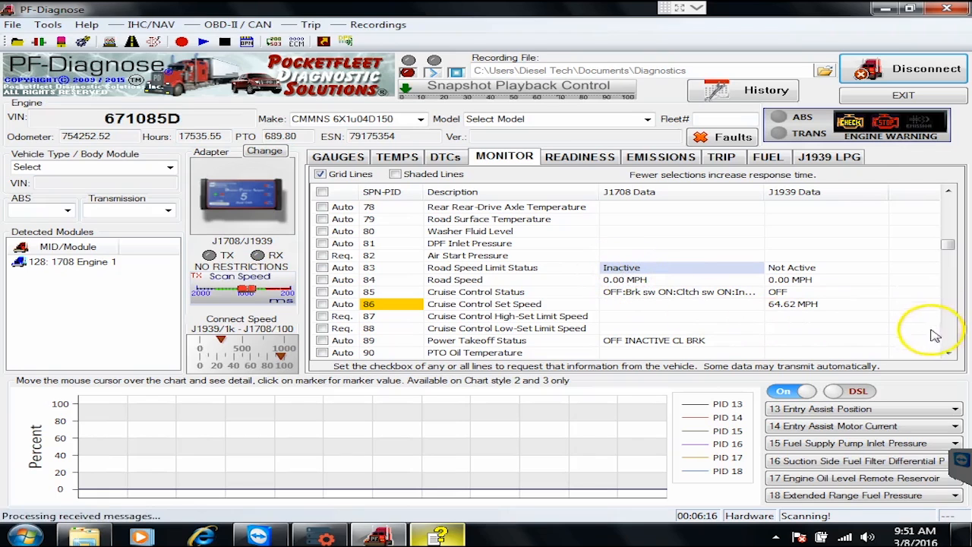
{"action": "scroll", "scroll_direction": "down", "scroll_amount": 3}
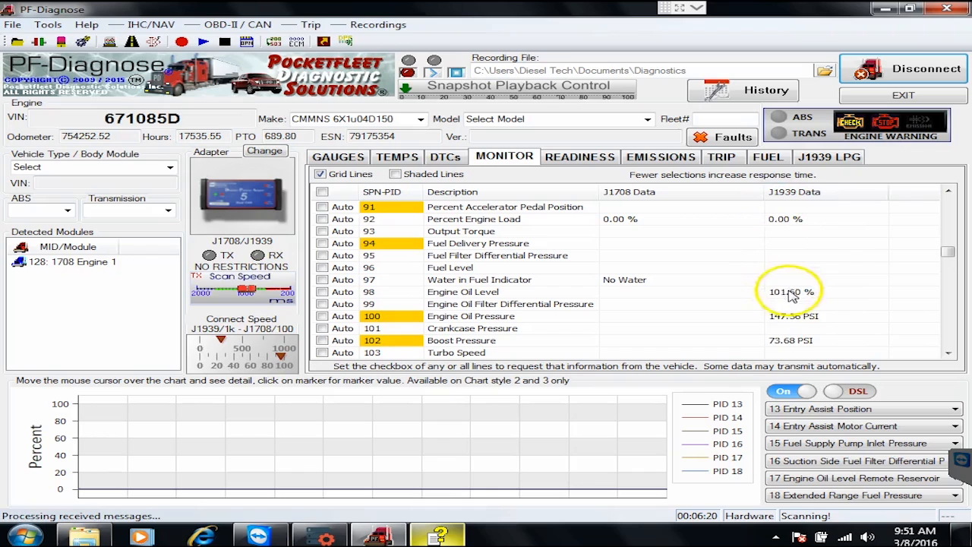
{"action": "left_click", "coordinate": [461, 341]}
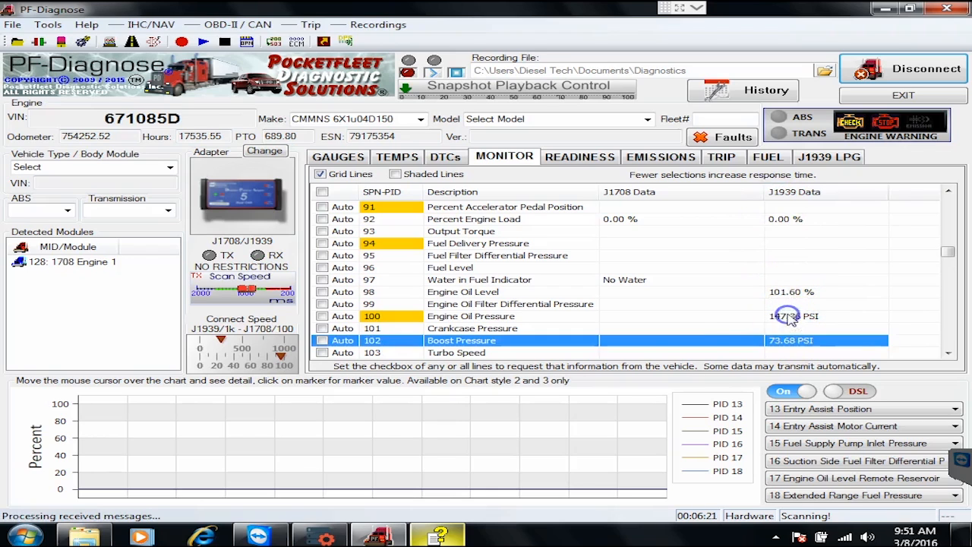
{"action": "left_click", "coordinate": [463, 292]}
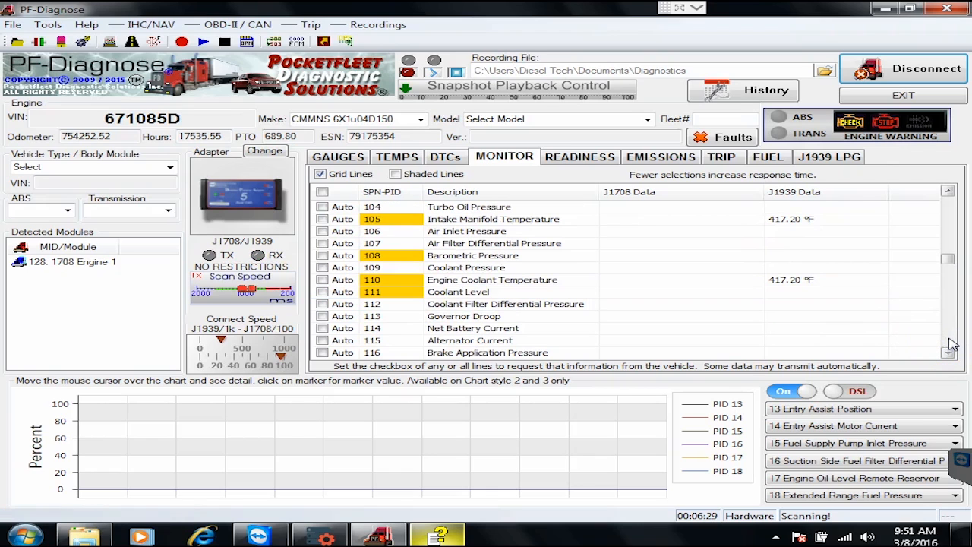
{"action": "mouse_move", "coordinate": [796, 279]}
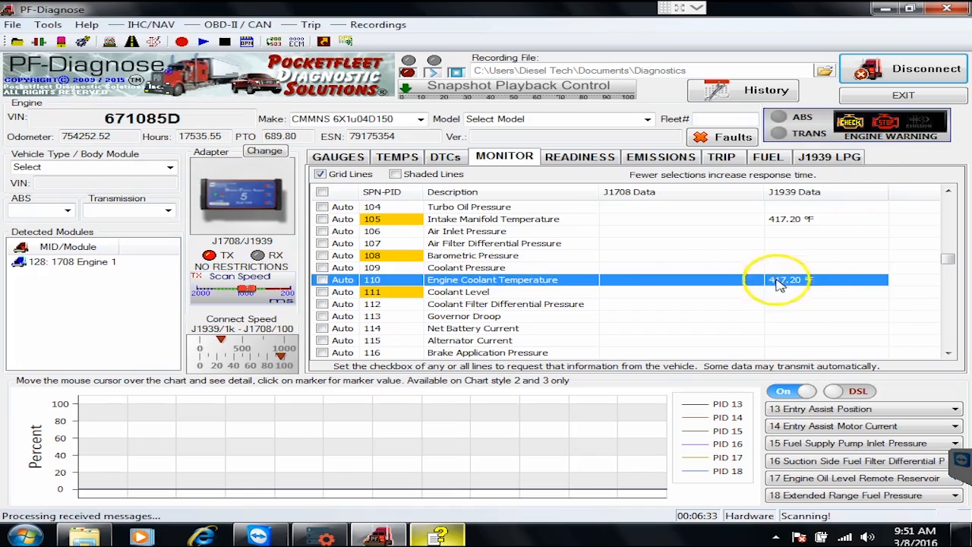
{"action": "mouse_move", "coordinate": [953, 353]}
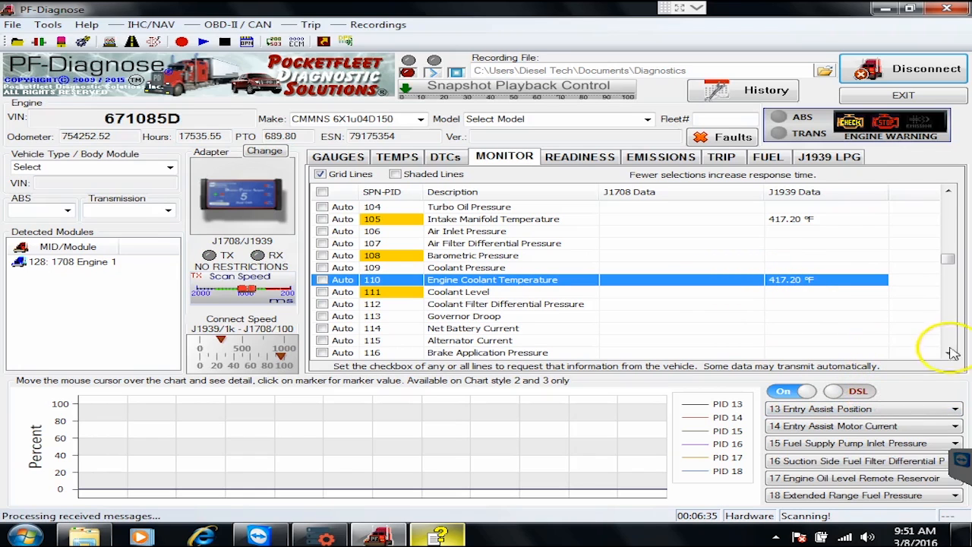
{"action": "scroll", "scroll_direction": "down", "scroll_amount": 3}
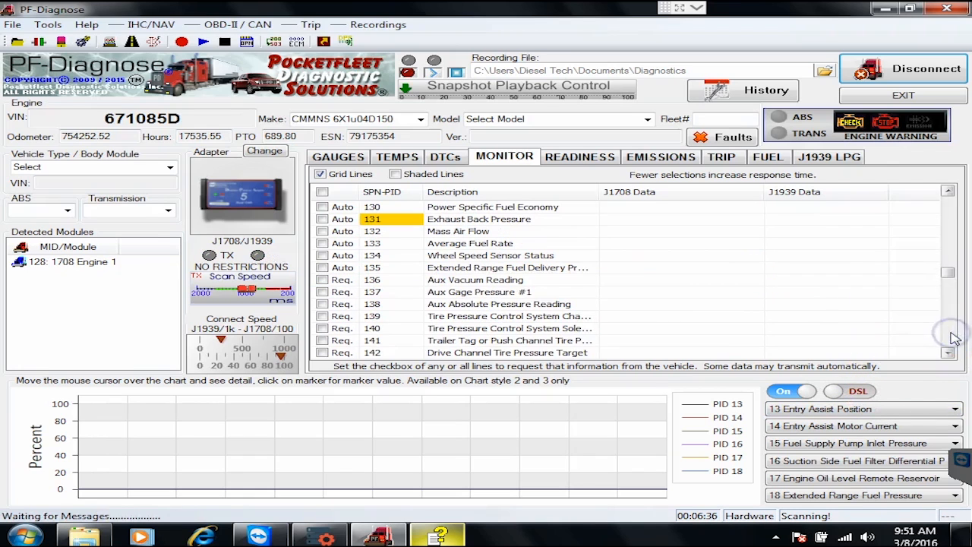
{"action": "scroll", "scroll_direction": "down", "scroll_amount": 3}
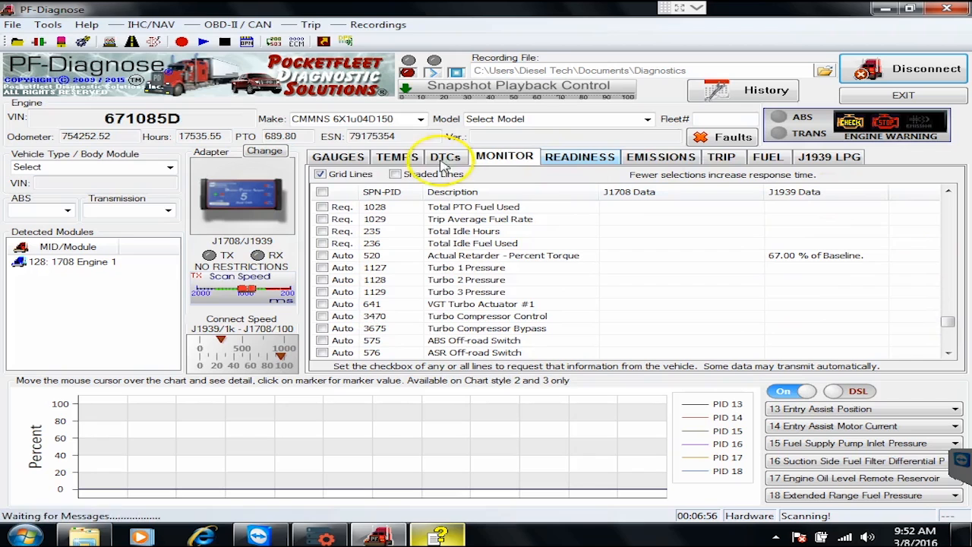
- Switch back to the DTCs tab listing the engine's active fault codes
{"action": "left_click", "coordinate": [445, 157]}
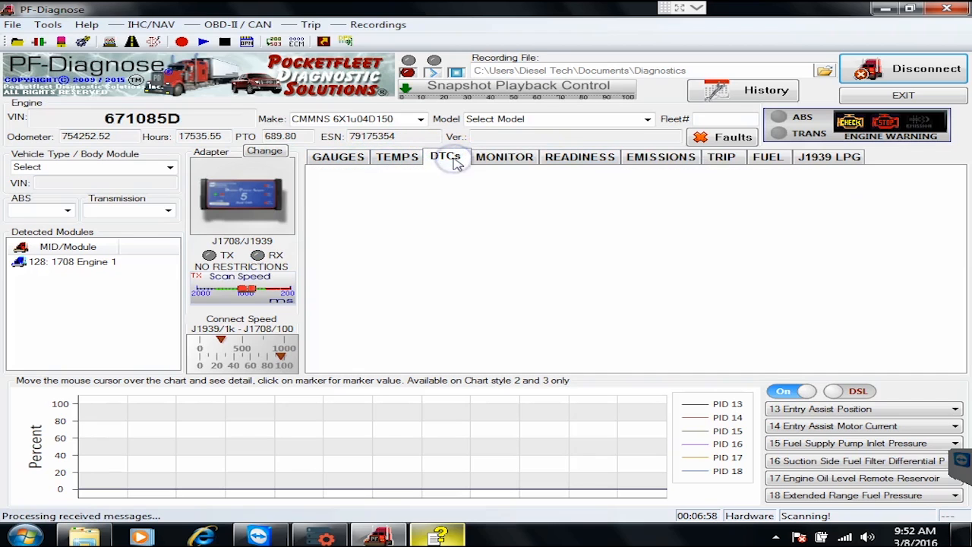
{"action": "left_click", "coordinate": [446, 157]}
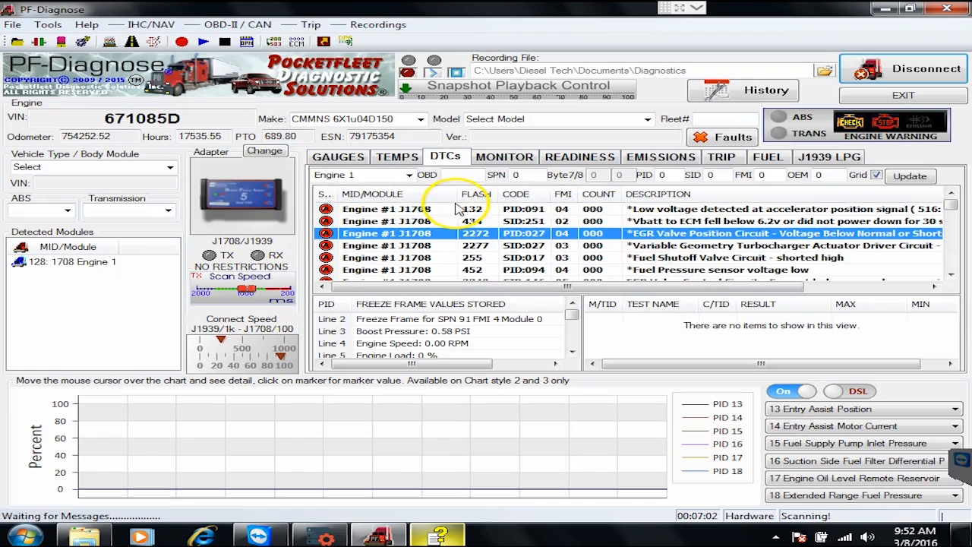
{"action": "mouse_move", "coordinate": [501, 273]}
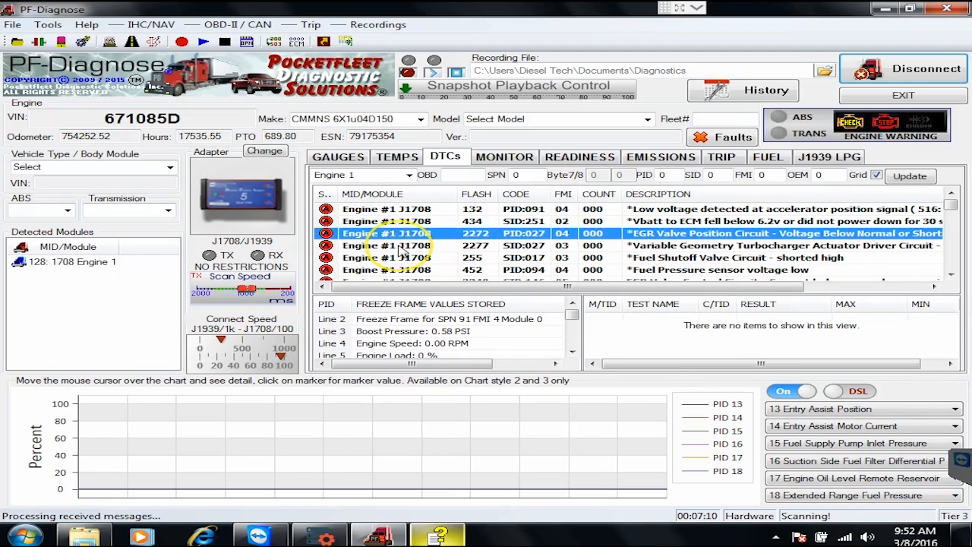
{"action": "mouse_move", "coordinate": [454, 253]}
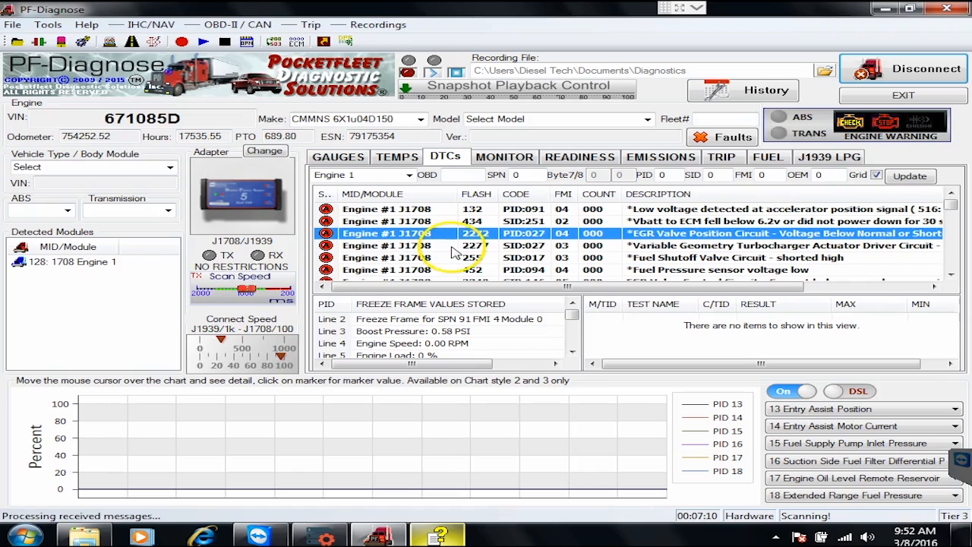